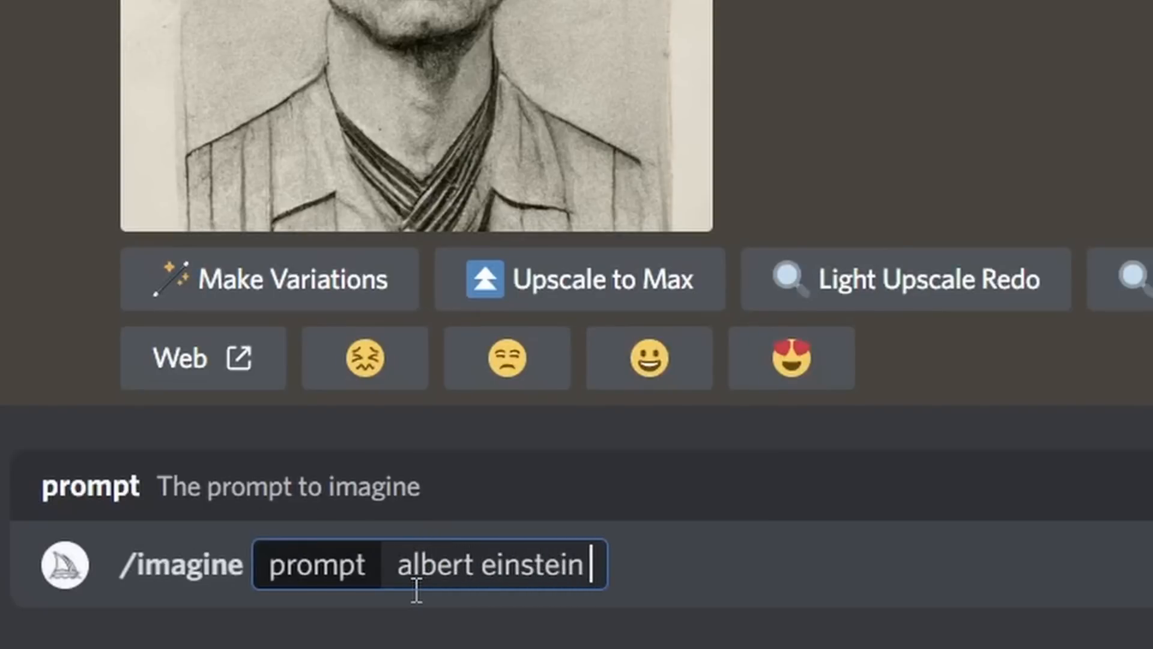
Imagine 'albert einstein raising his middle finger --v 4' and enlarge the resulting four-image grid.
text(raising his)
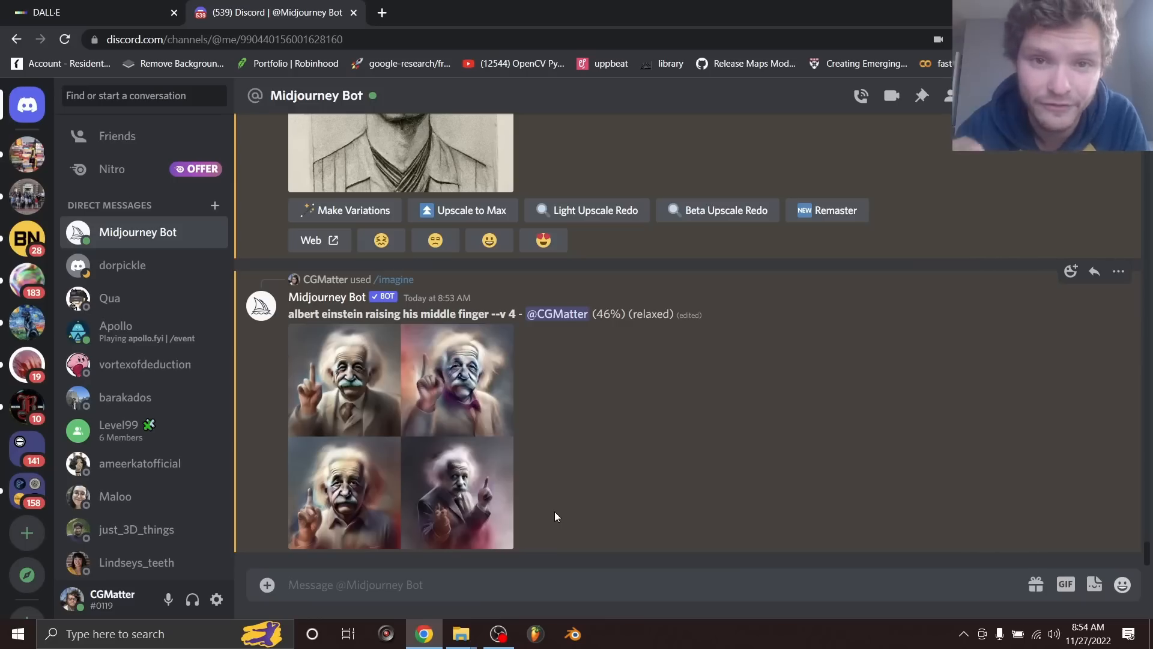
click(402, 438)
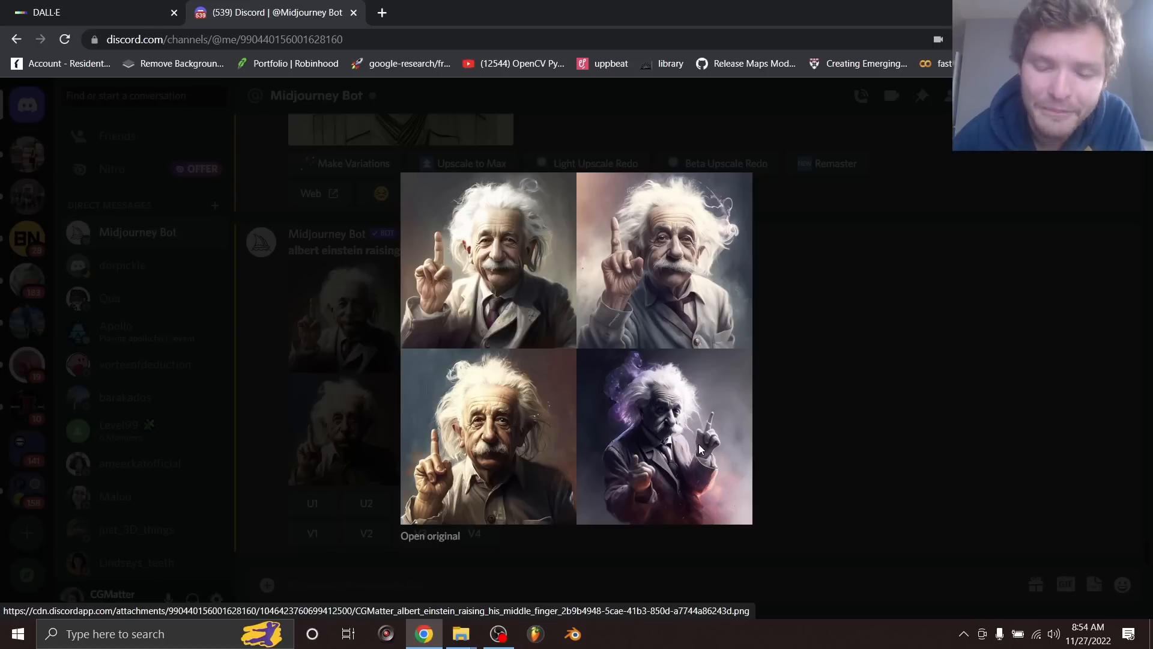
mouse_move(709, 421)
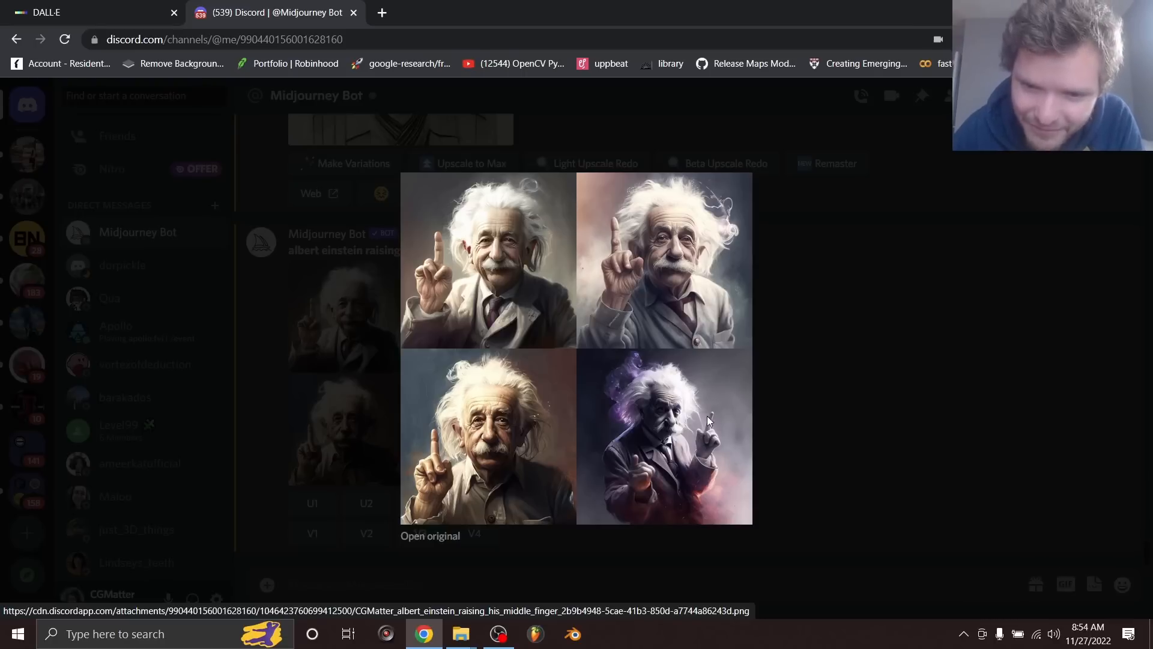
mouse_move(675, 441)
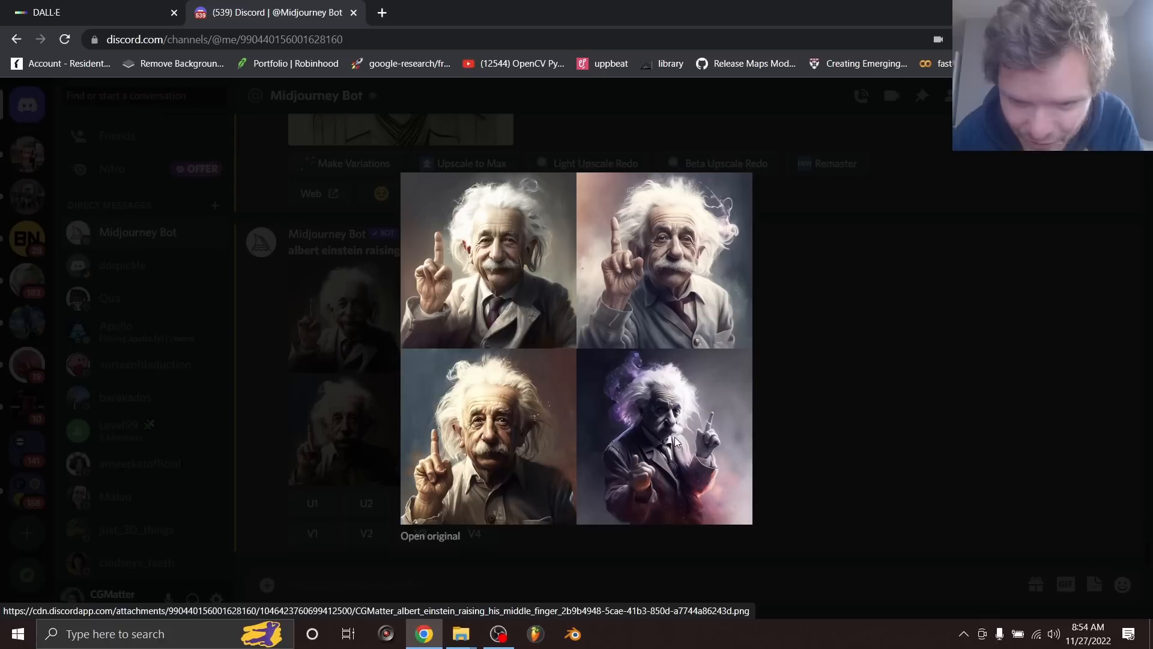
mouse_move(675, 401)
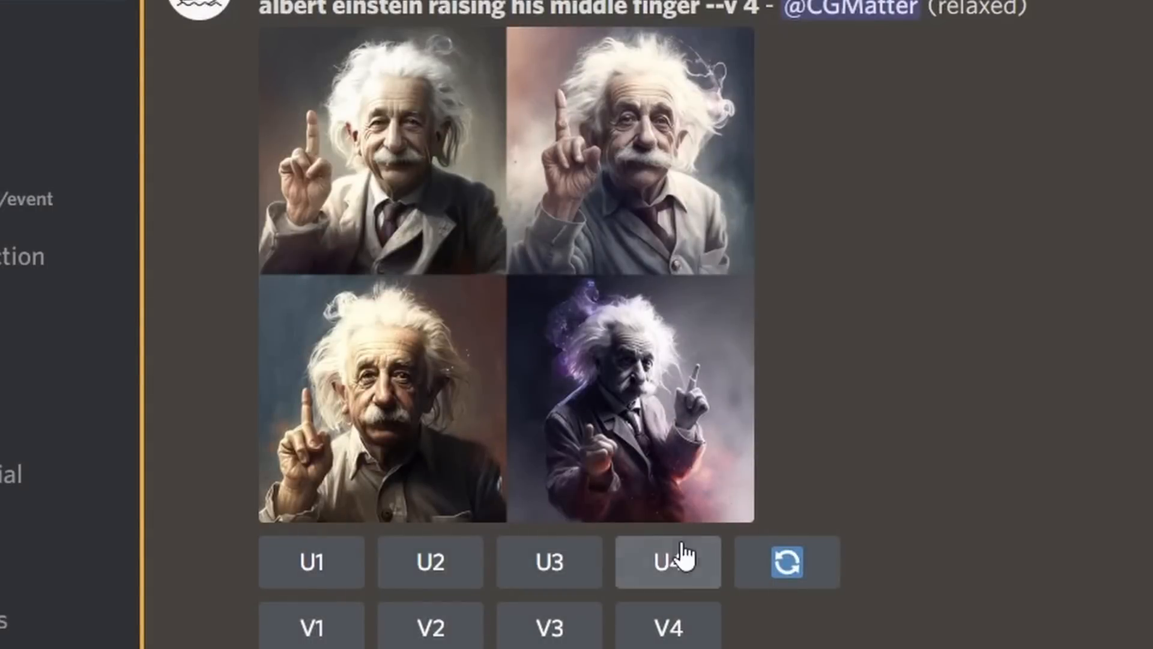
mouse_move(465, 232)
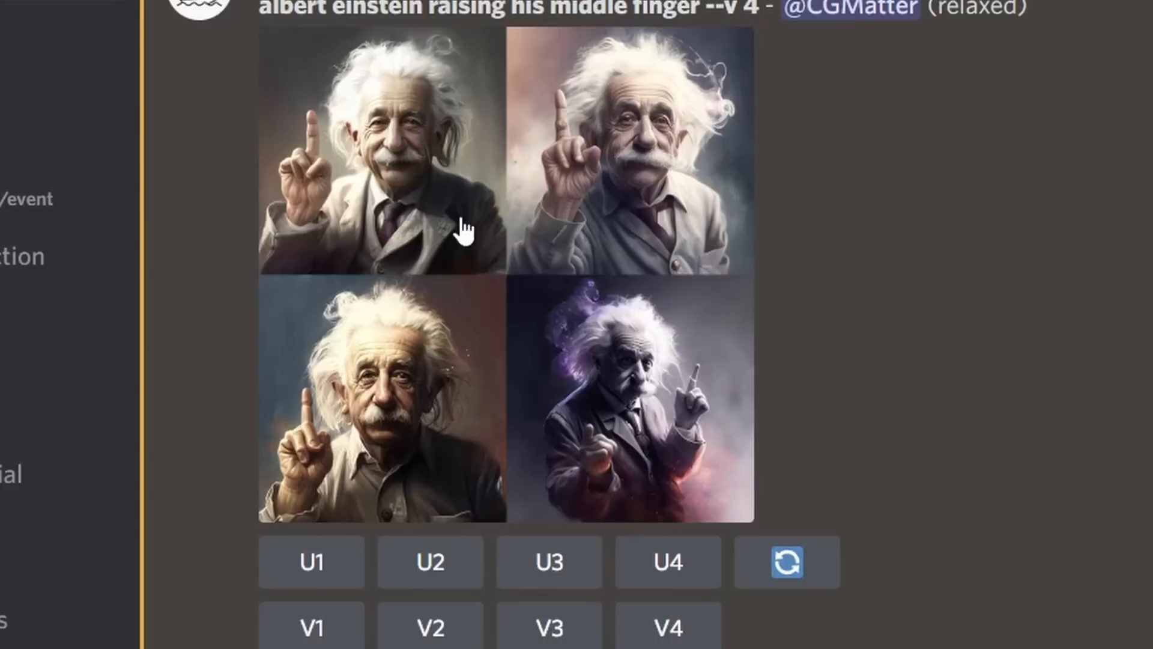
Upscale grid image U4 and view the full-size original in its own tab.
click(667, 562)
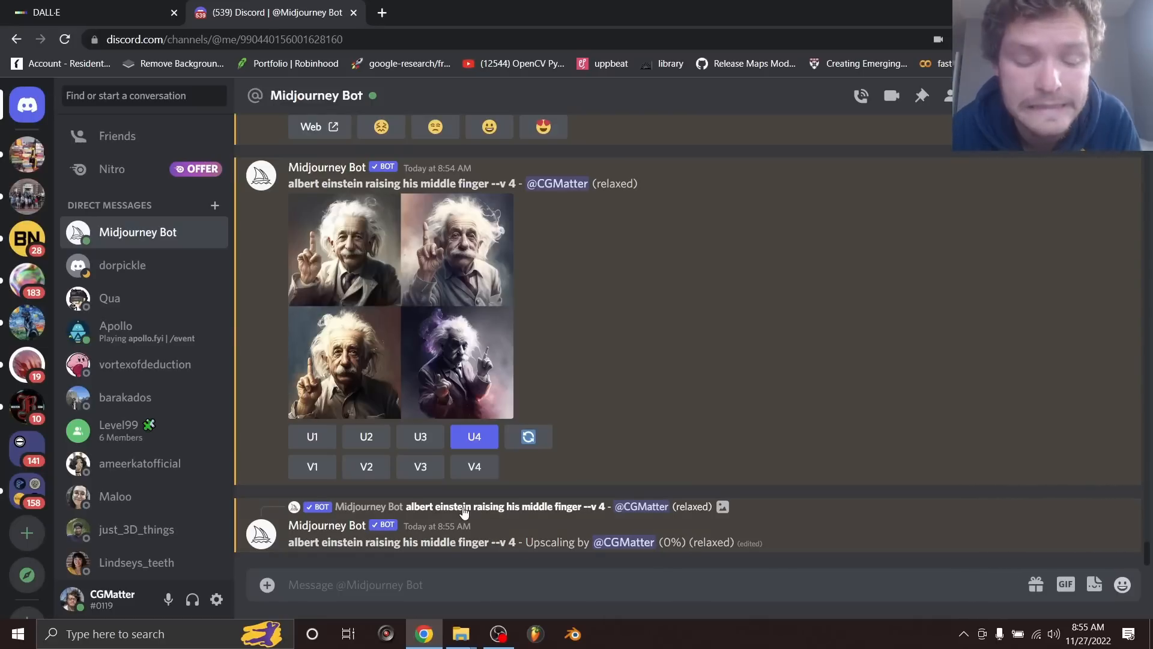
click(456, 361)
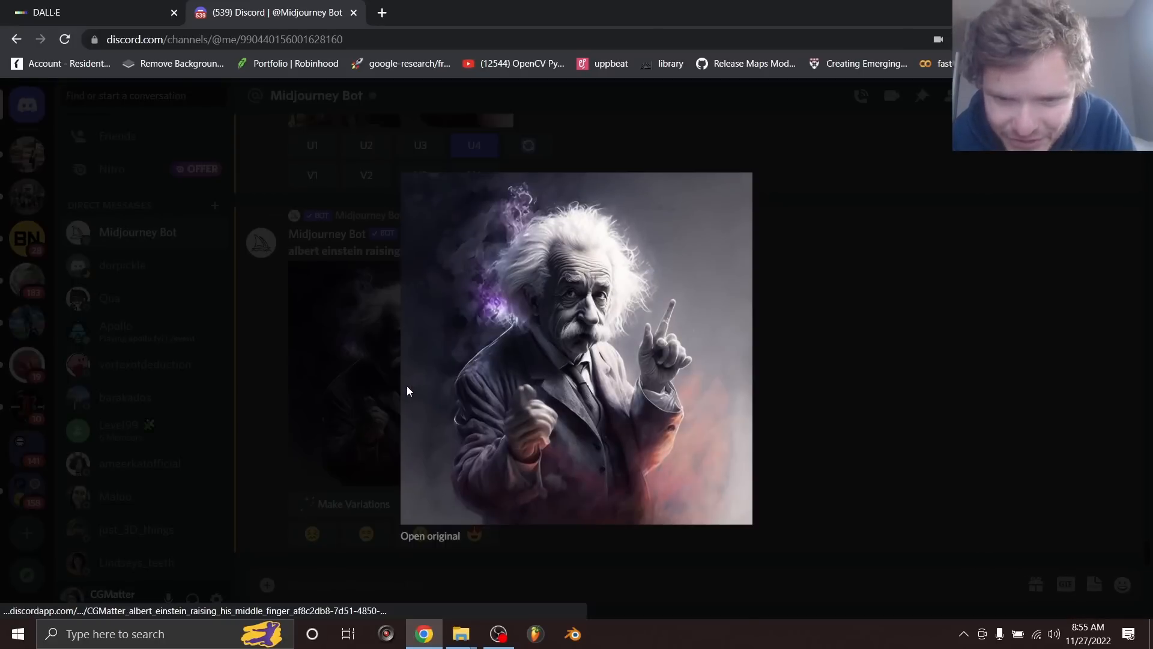
click(575, 346)
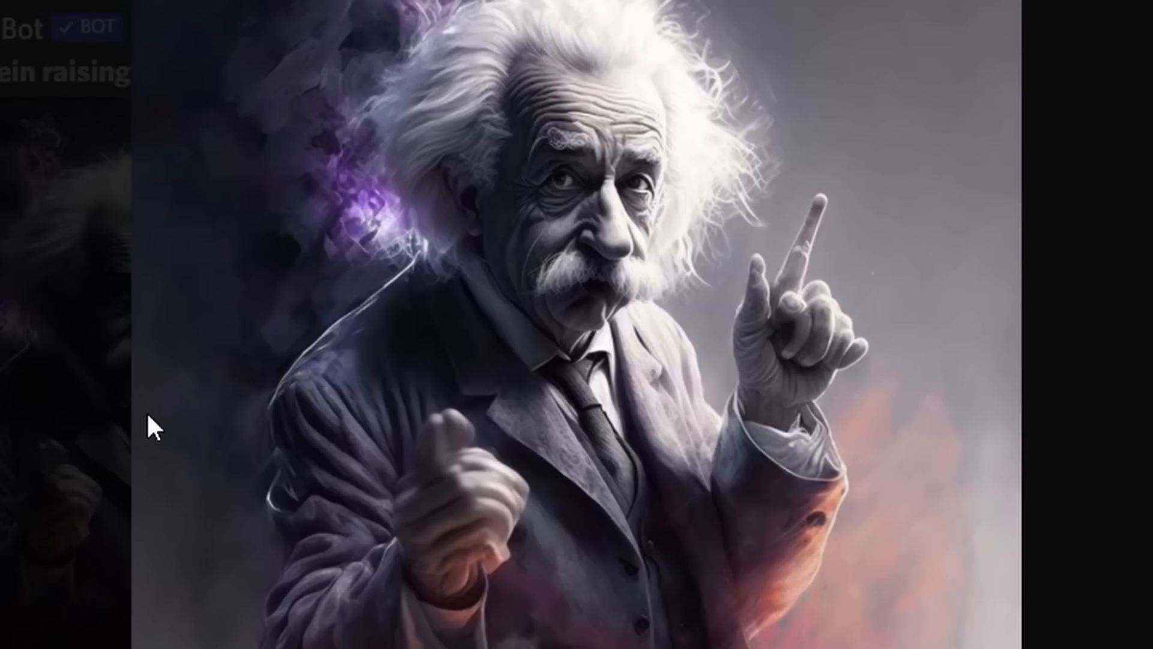
mouse_move(339, 548)
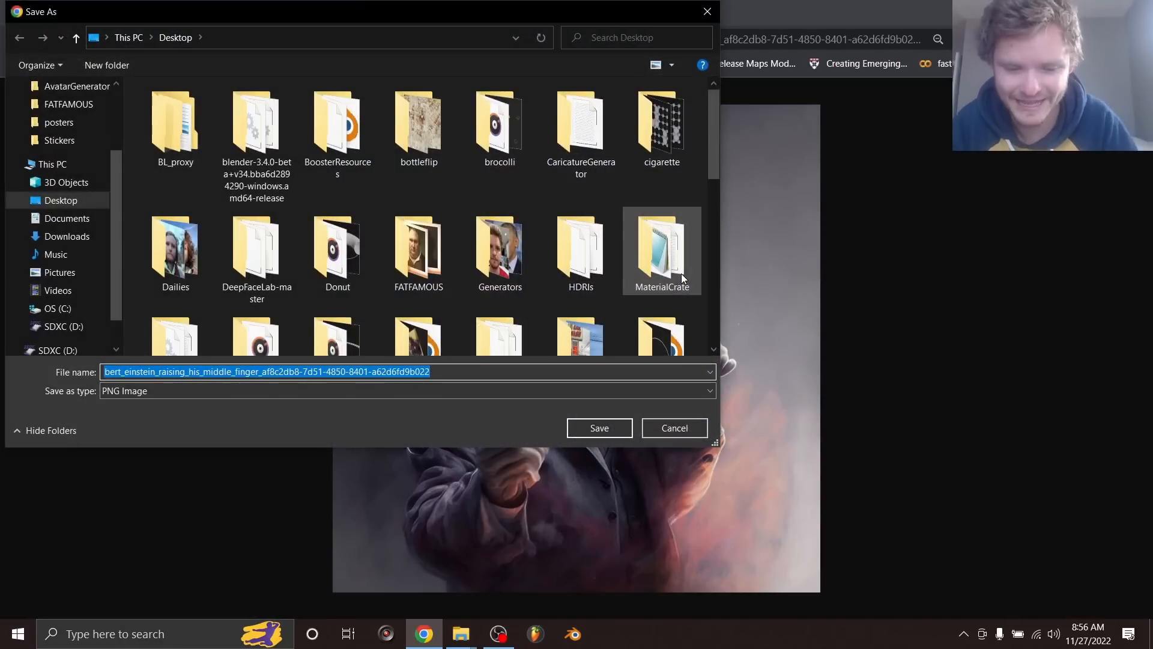
Save the image to the Desktop as PNG 'alberteinsteinmiddlefinger'.
text(alberteinsteinmiddlefinge)
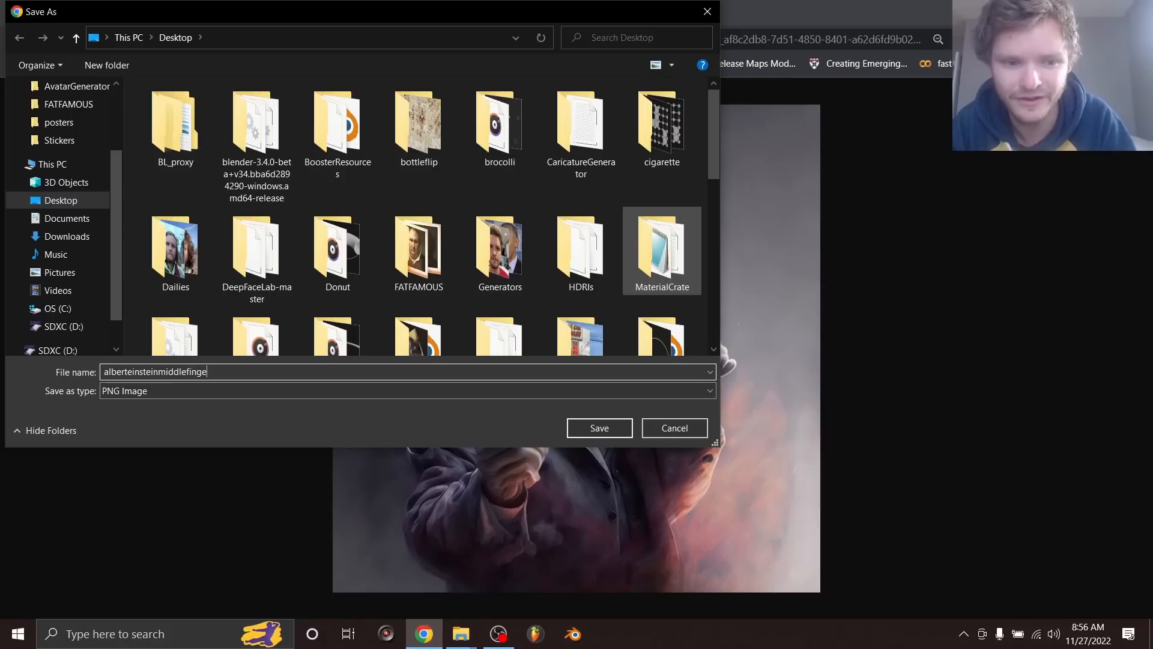
click(598, 428)
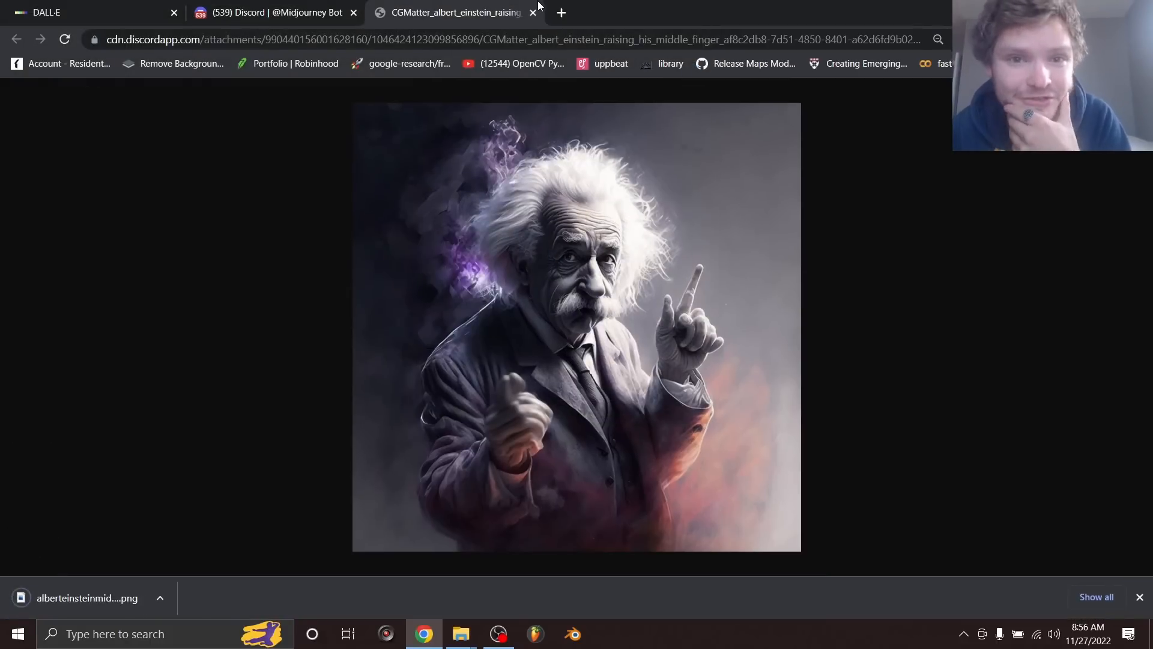
Upload the saved Einstein PNG into DALL·E and skip cropping, keeping the full 1024 × 1024 image.
click(45, 12)
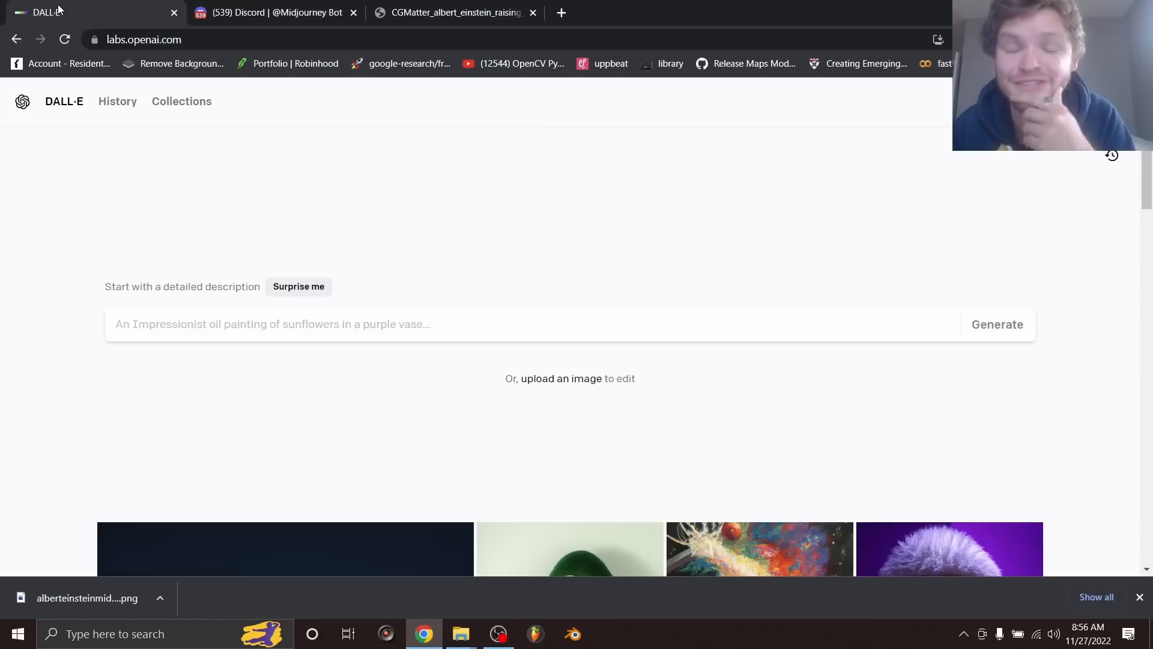
click(564, 378)
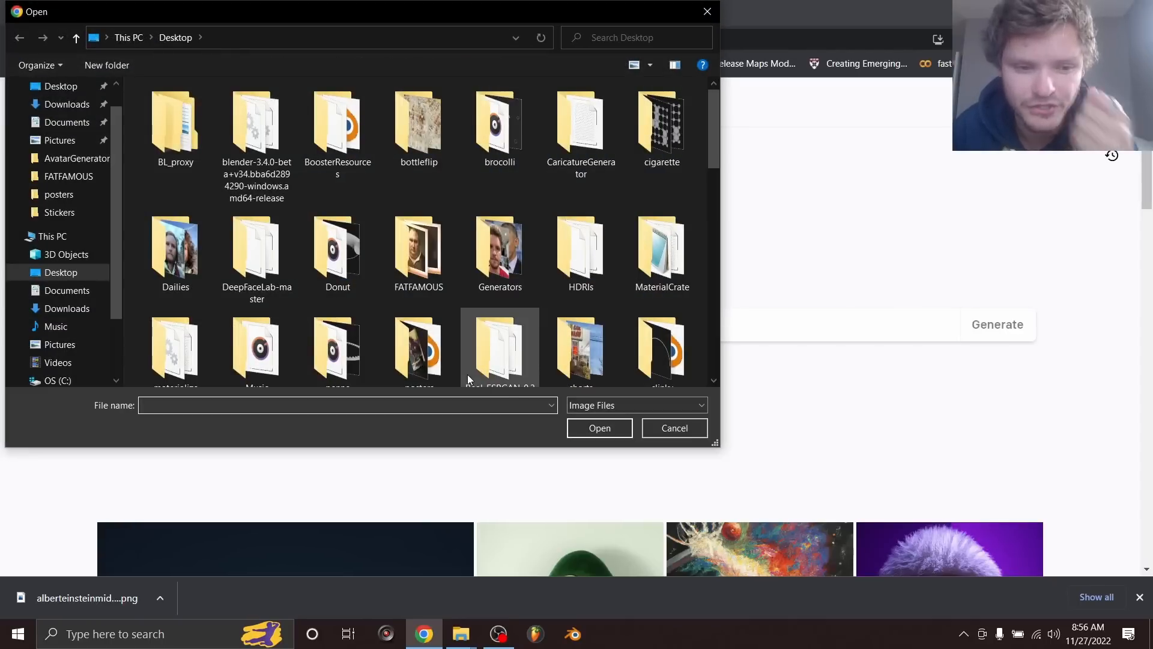
text(alb)
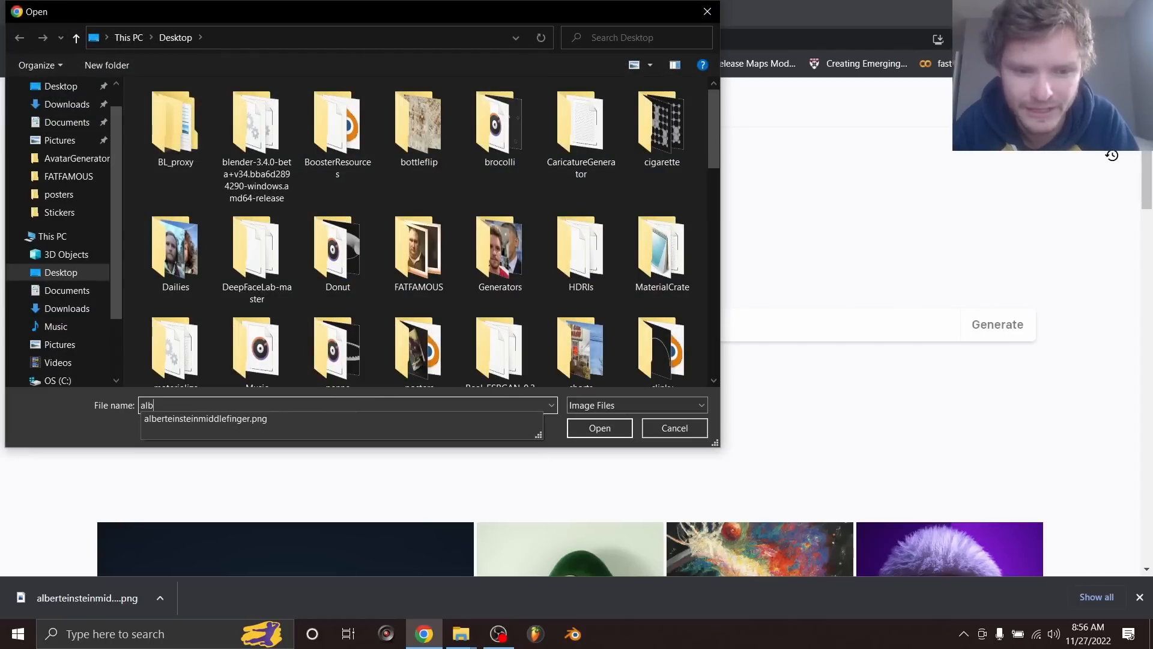
click(599, 428)
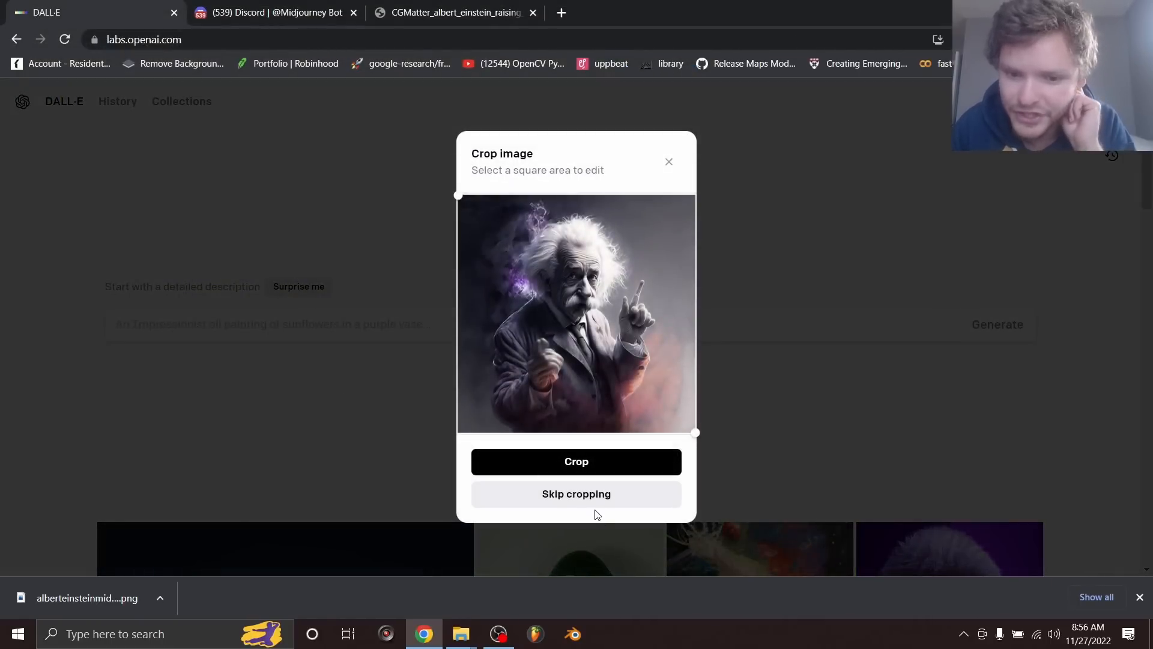
click(575, 494)
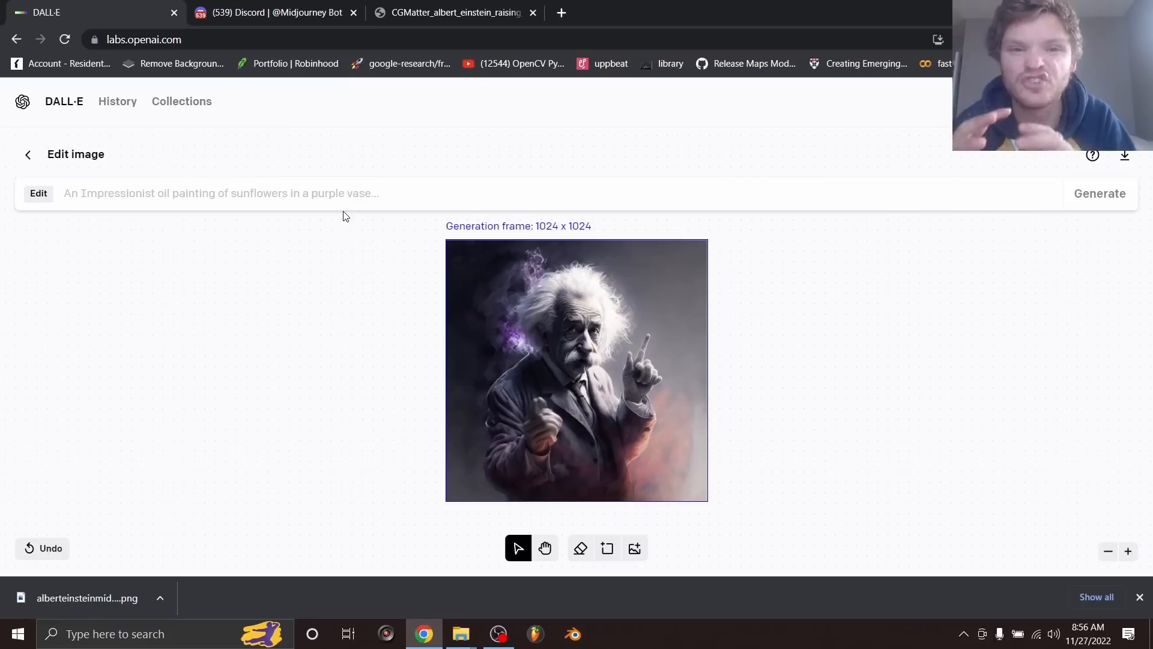
mouse_move(386, 241)
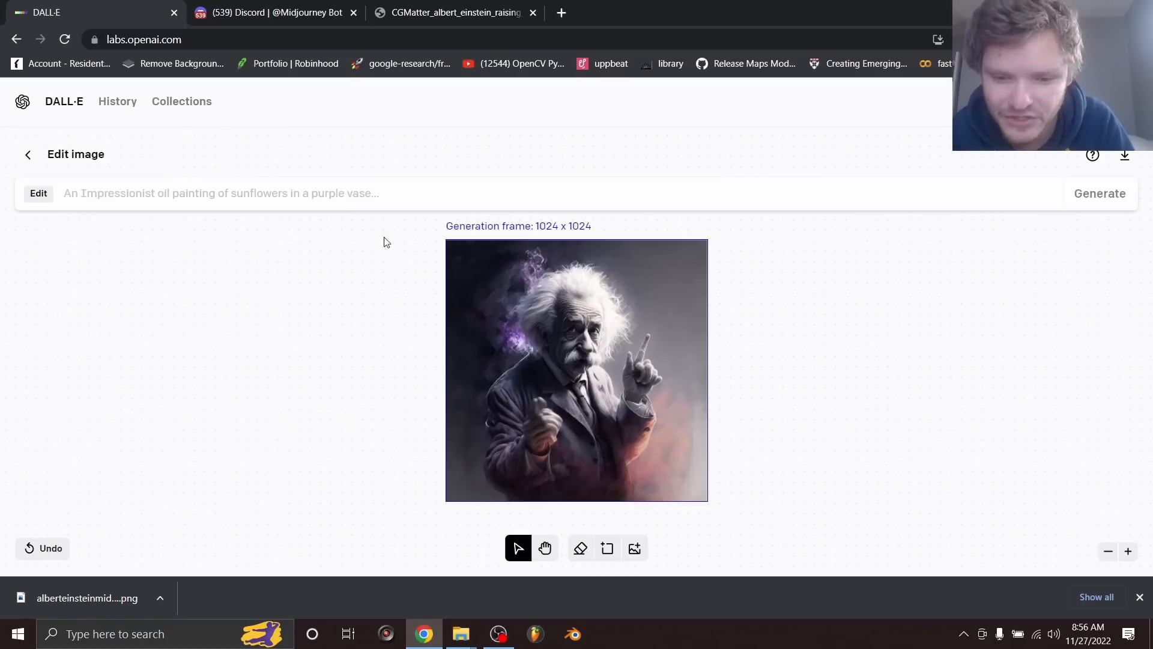
Erase Einstein's raised hand and enter the edit prompt 'hand with middle finger raised'.
scroll(down, 3)
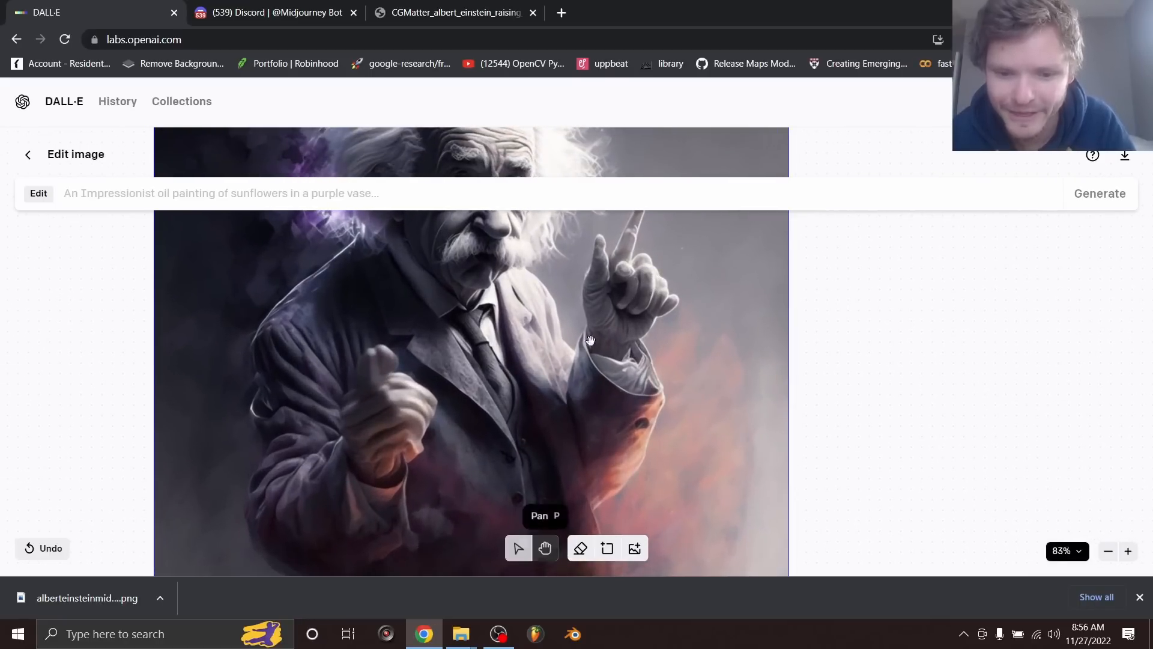
click(580, 548)
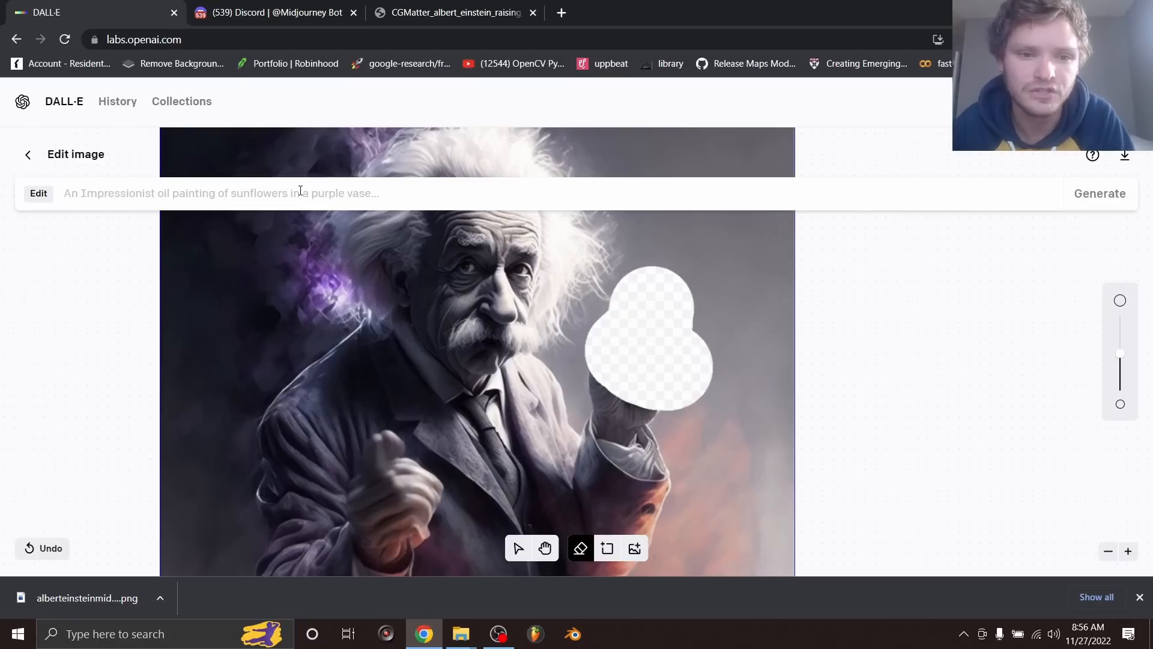
text(h)
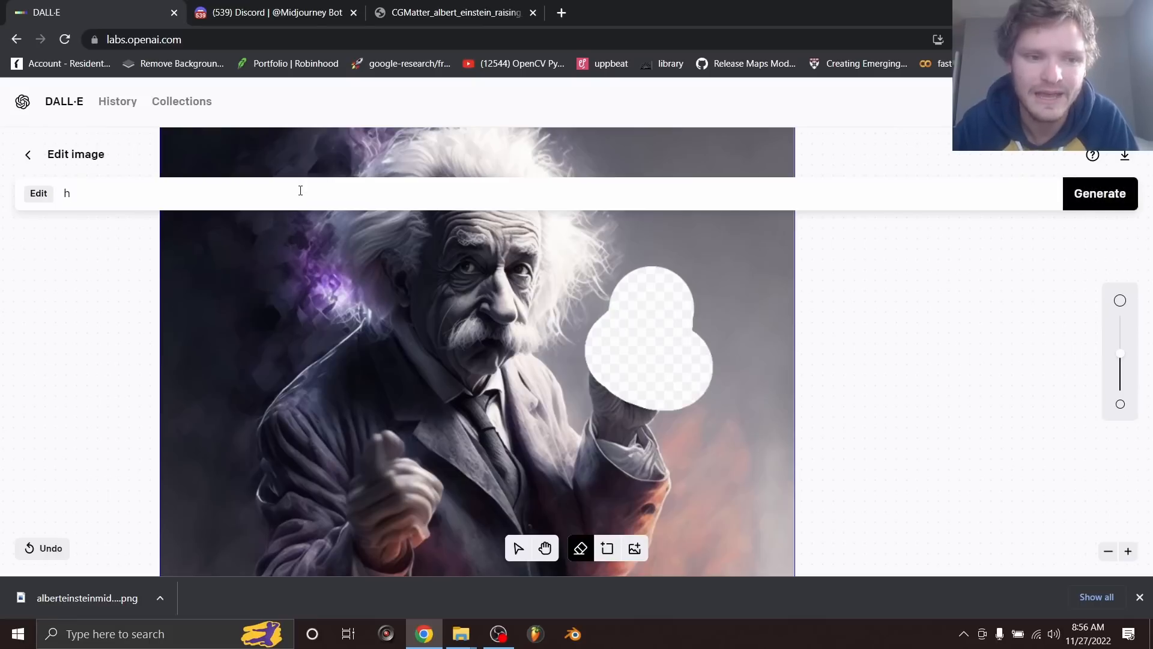
text(and with)
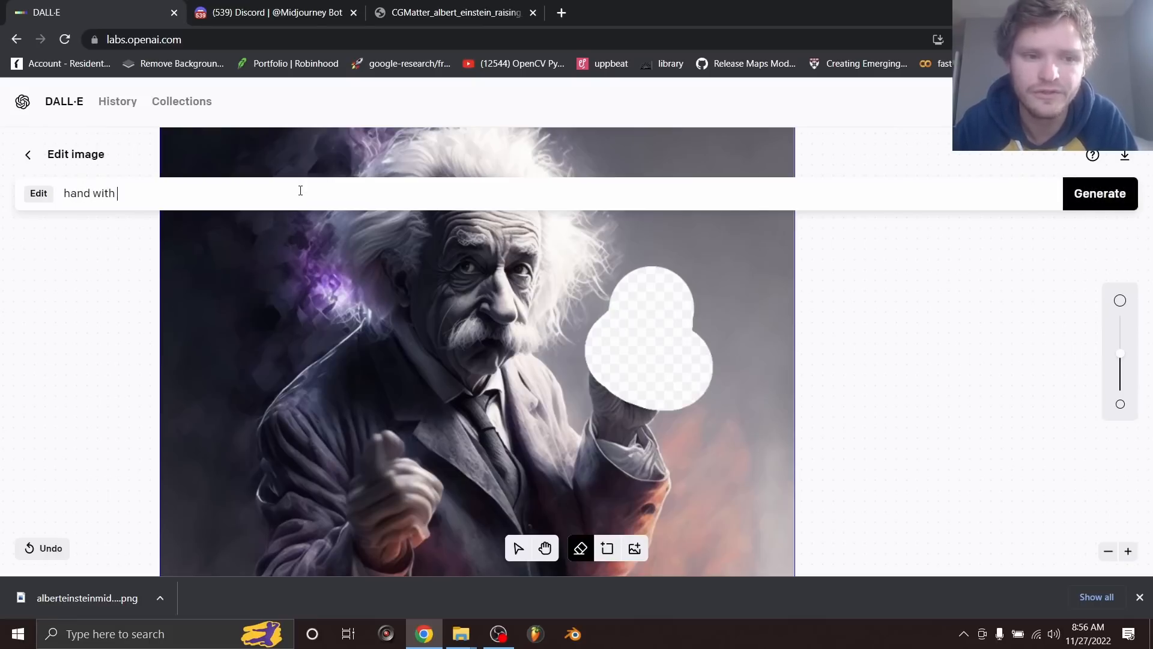
text(middle finger raised)
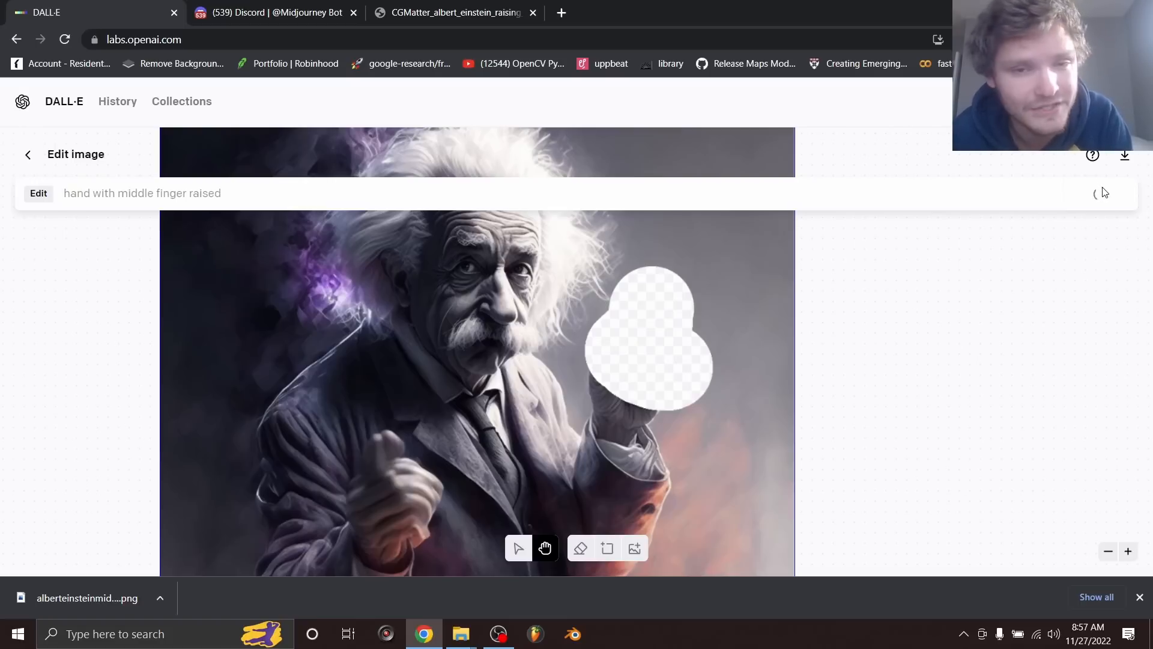
mouse_move(1102, 192)
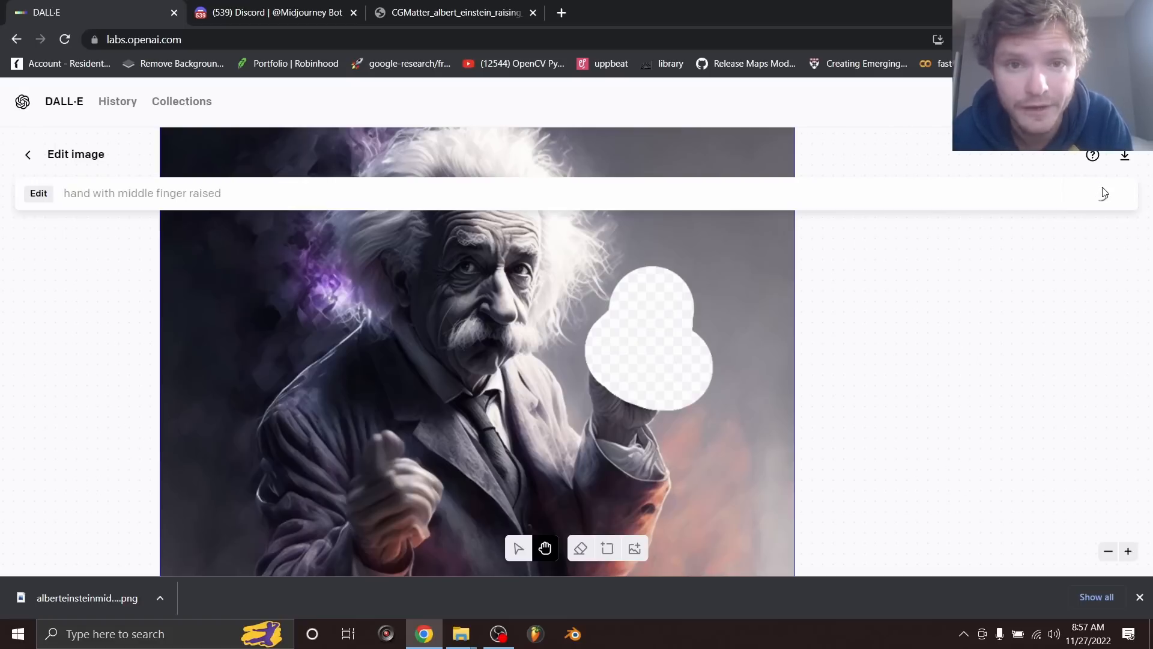
Generate the replacement hands and flip through all four candidate results.
click(1099, 192)
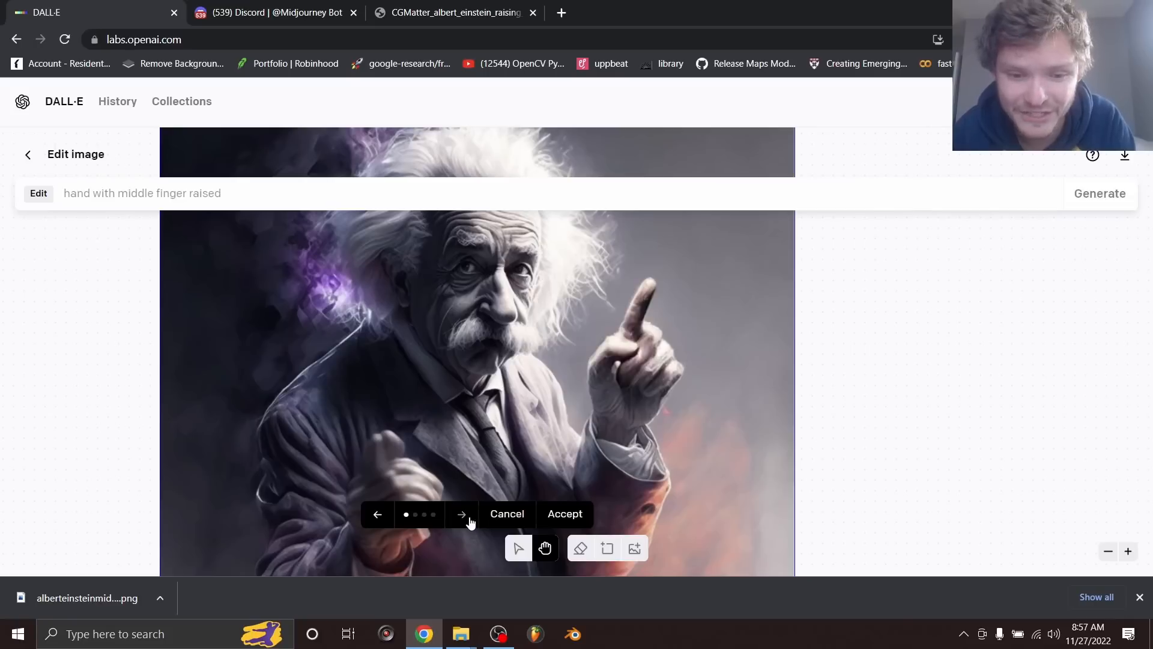
click(461, 513)
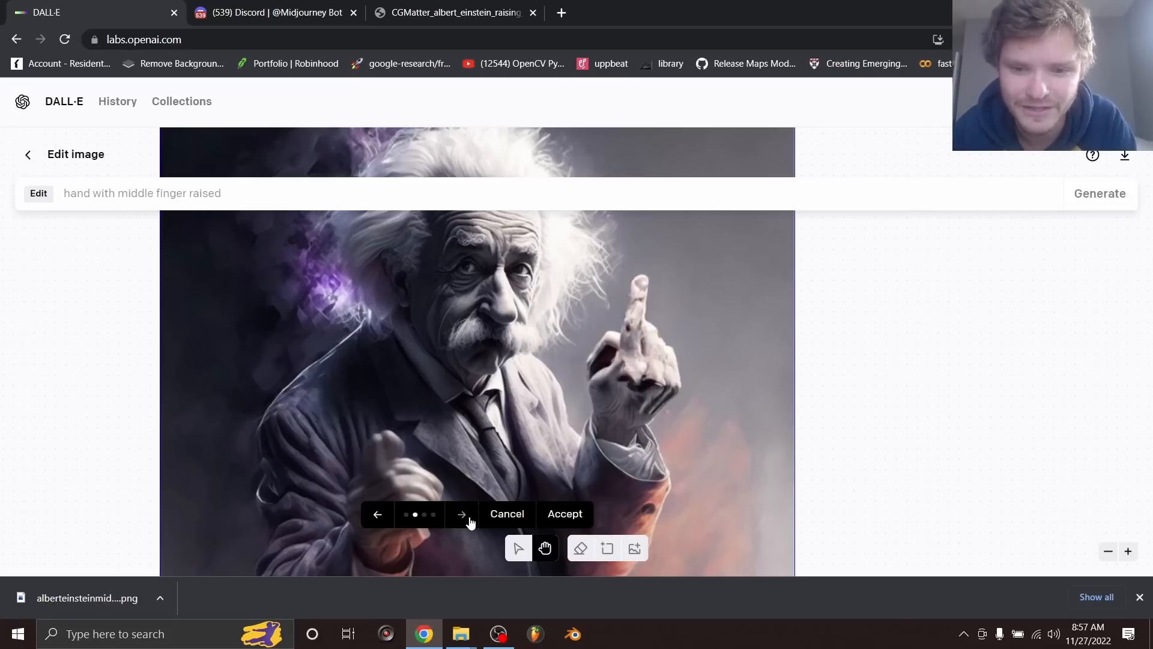
click(461, 513)
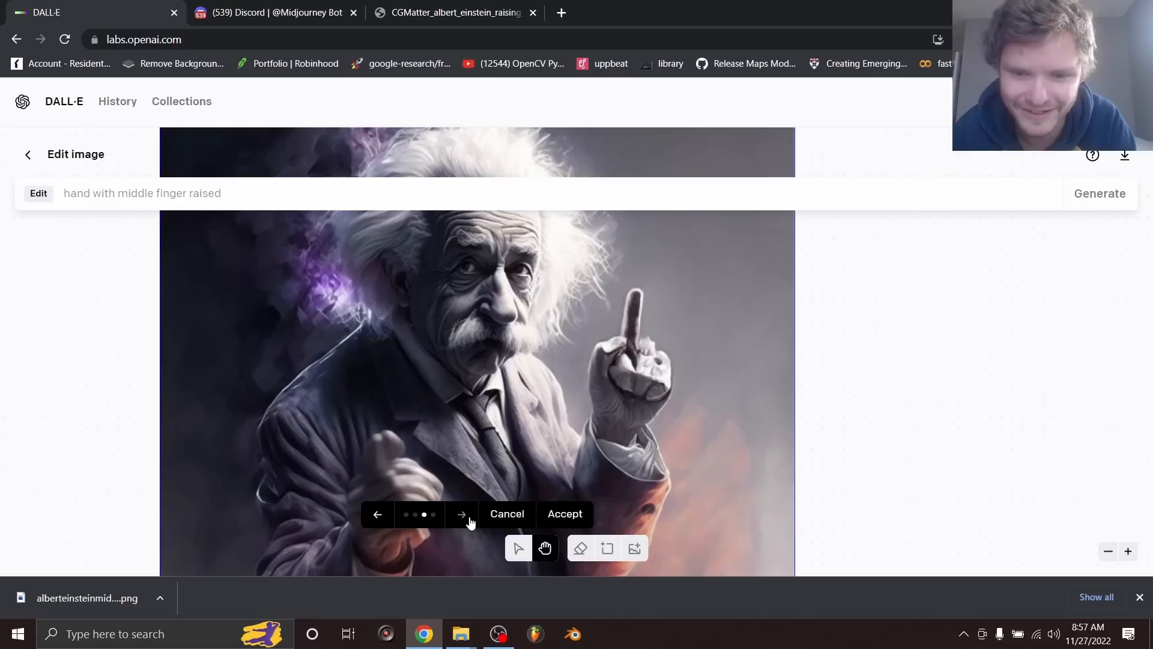
click(462, 513)
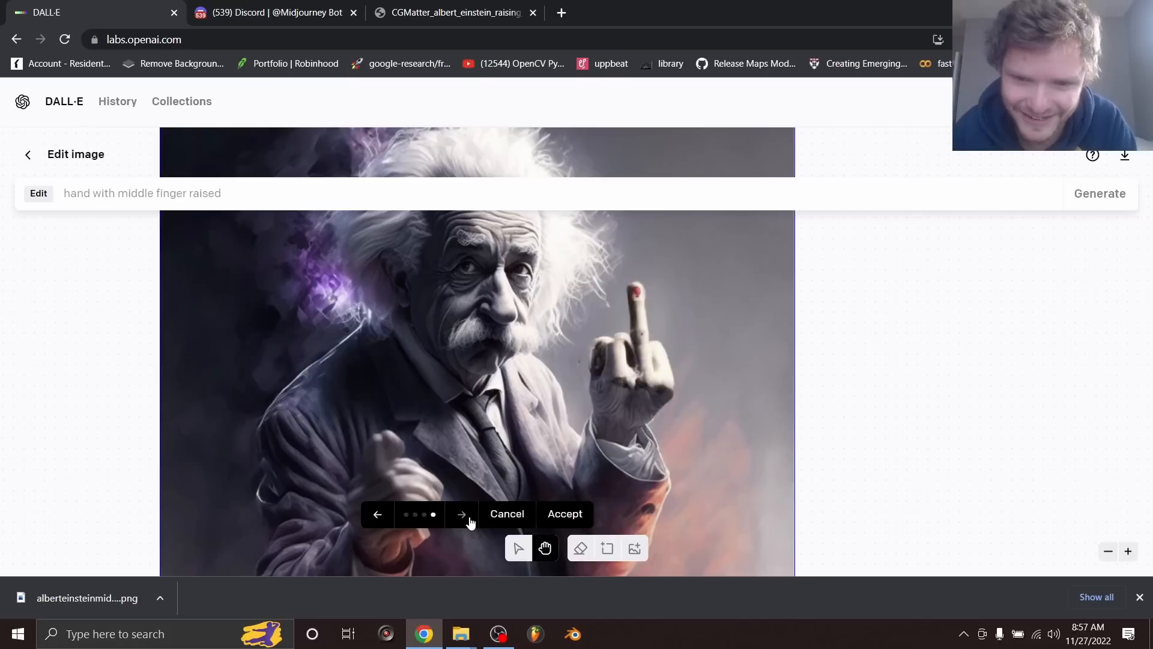
click(461, 513)
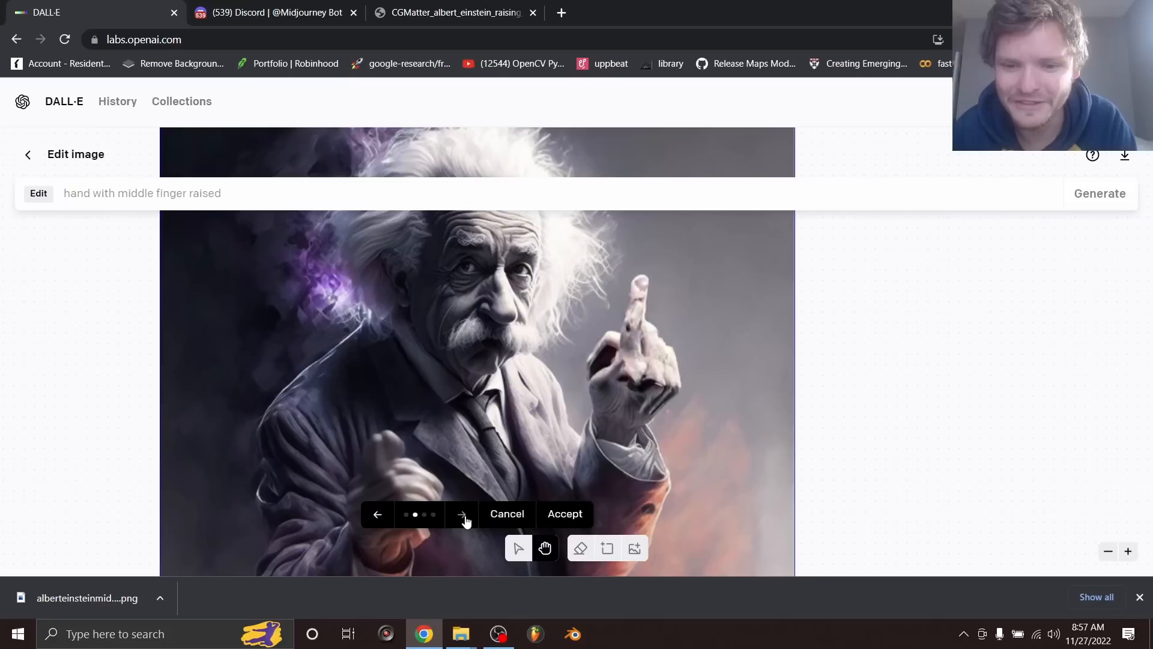
click(461, 513)
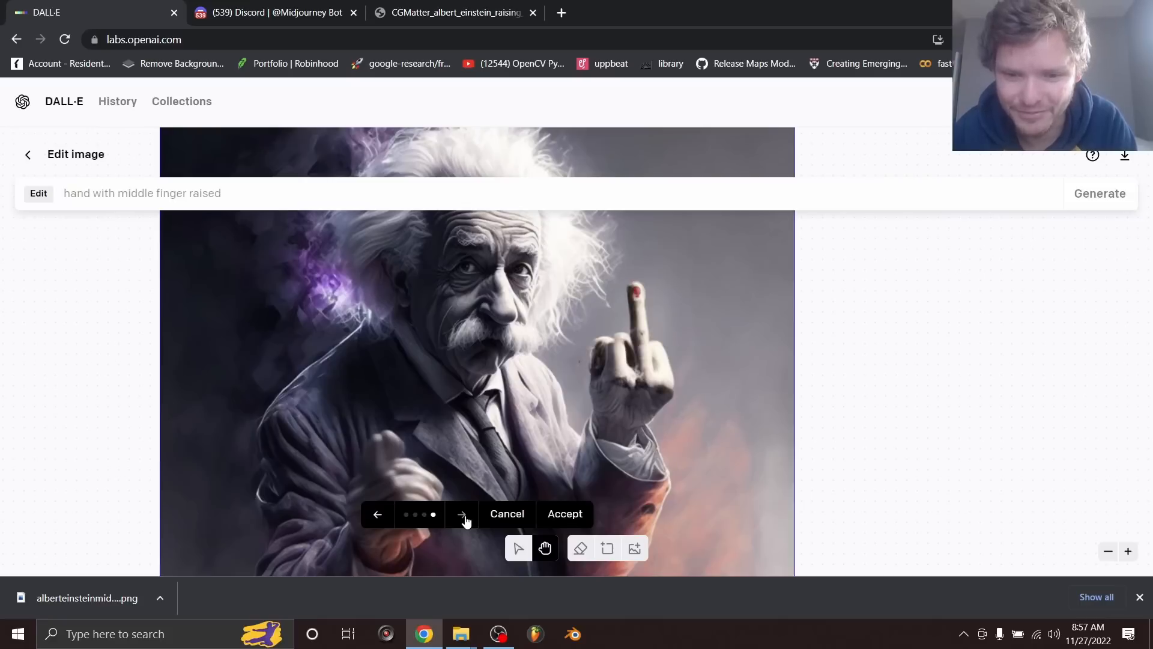
mouse_move(509, 454)
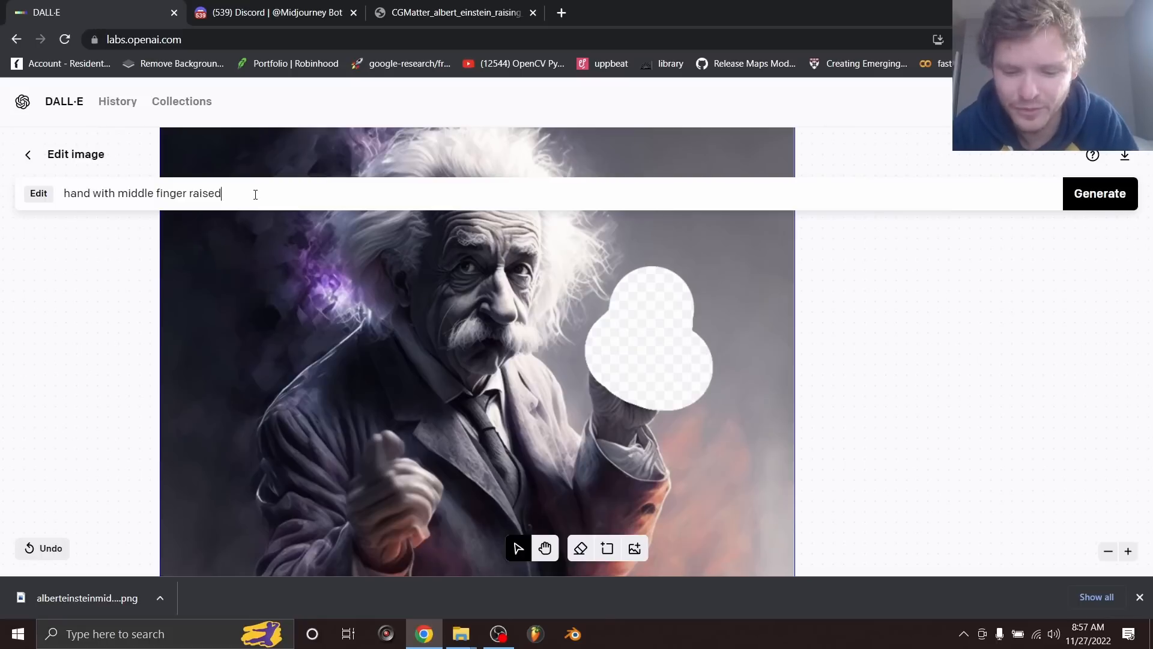
Refine the prompt with ', flipping off', regenerate, and accept the fourth middle-finger hand.
text(, flipping o)
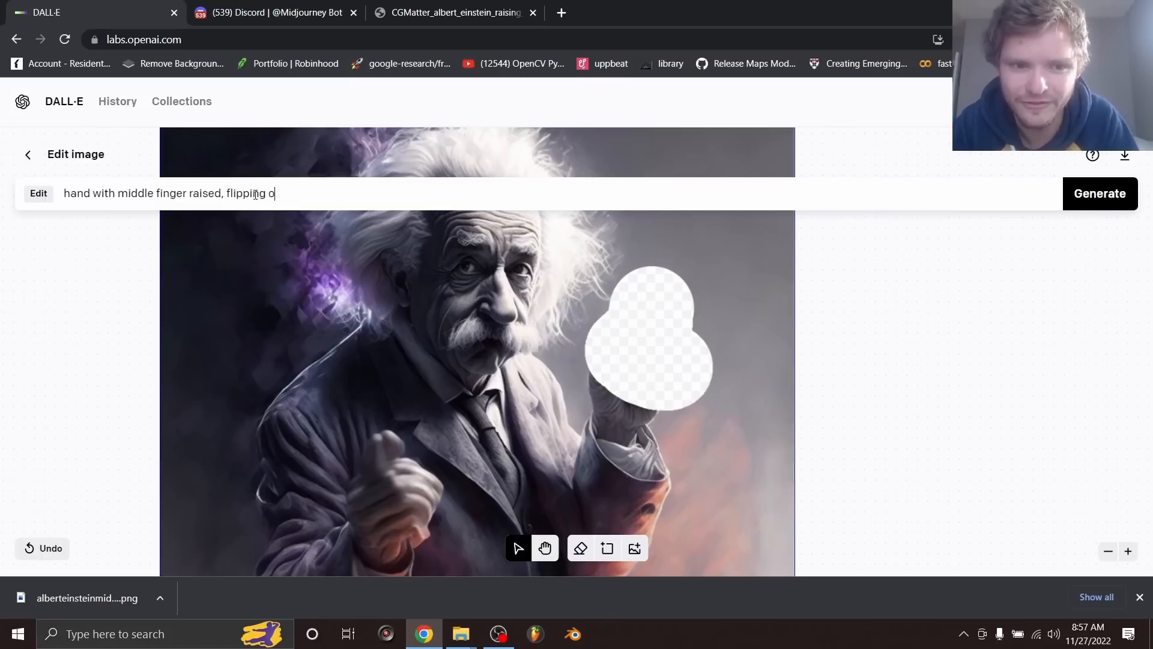
text(ff)
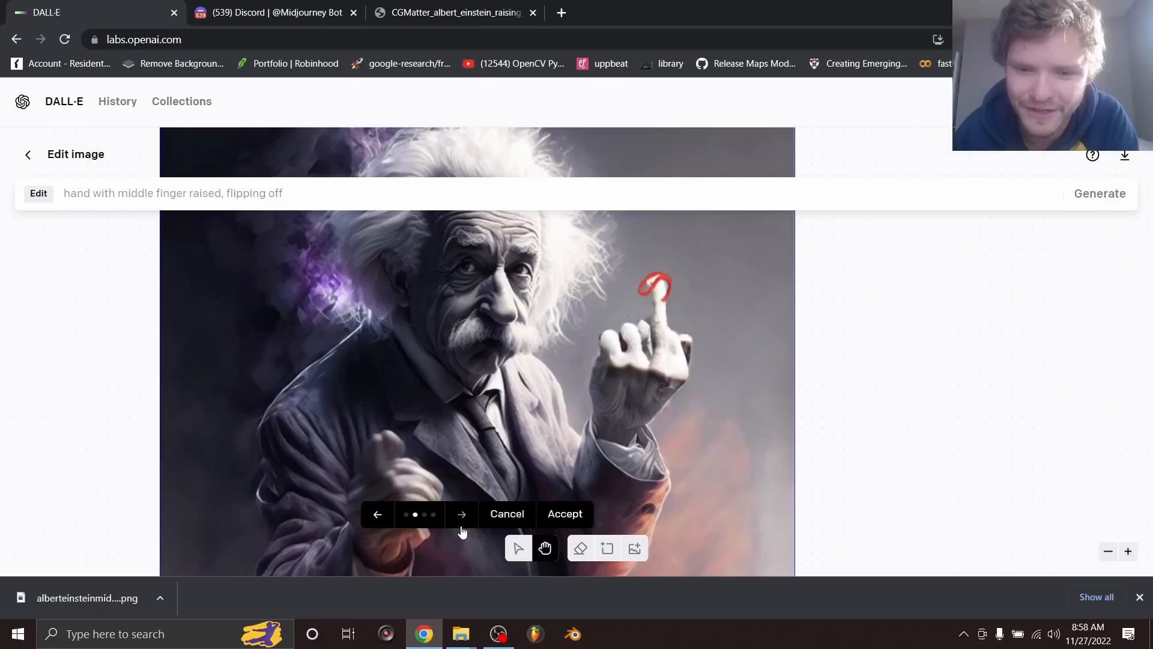
click(462, 513)
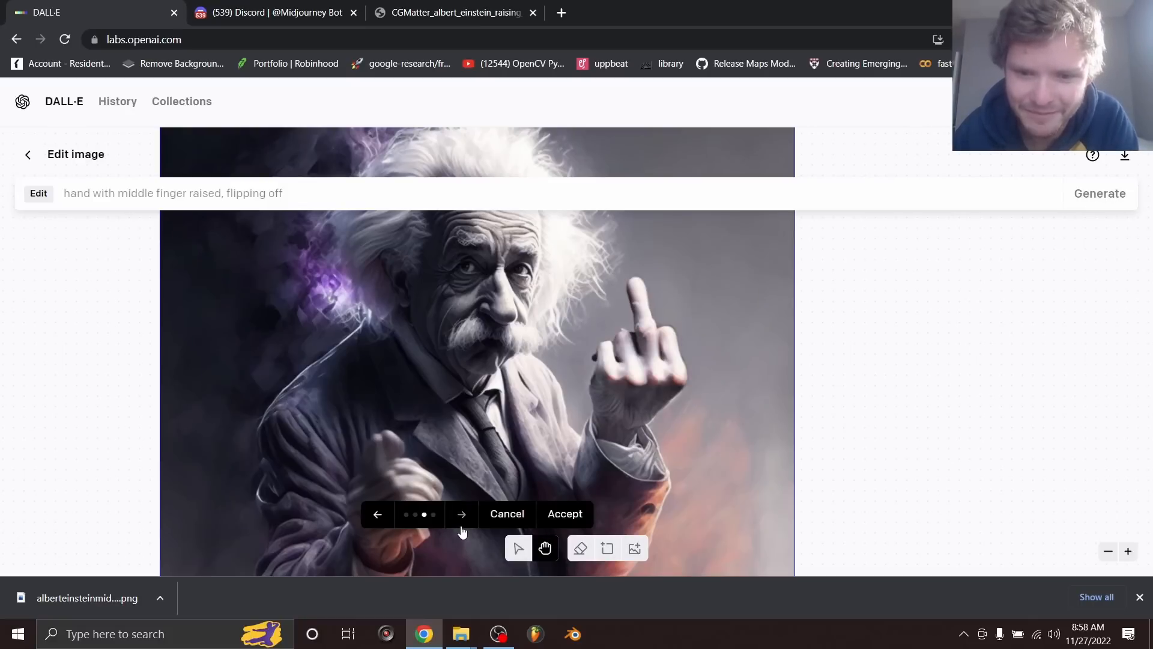
click(461, 513)
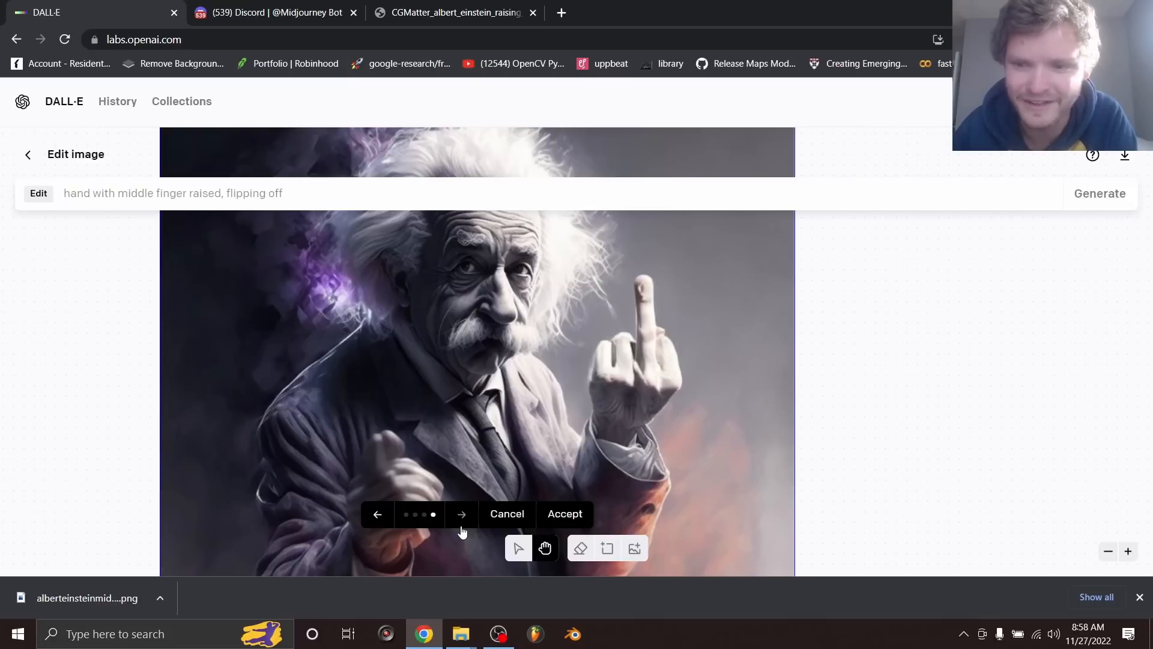
click(565, 513)
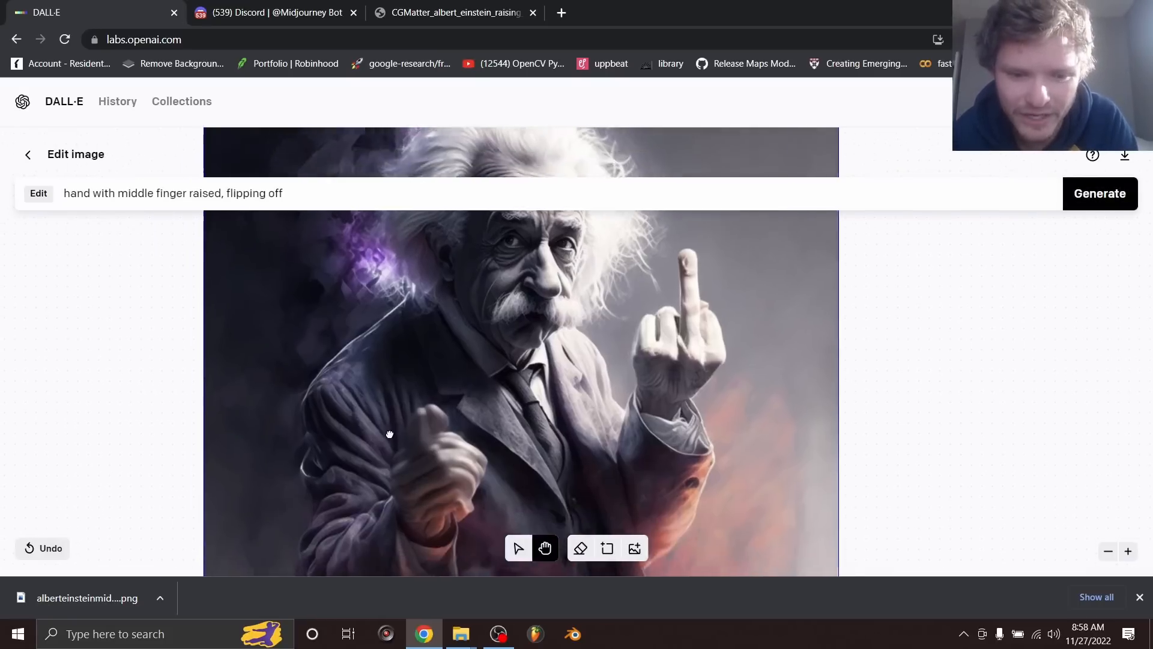
Erase the lower left hand, generate replacements, and accept one raising its middle finger.
click(580, 548)
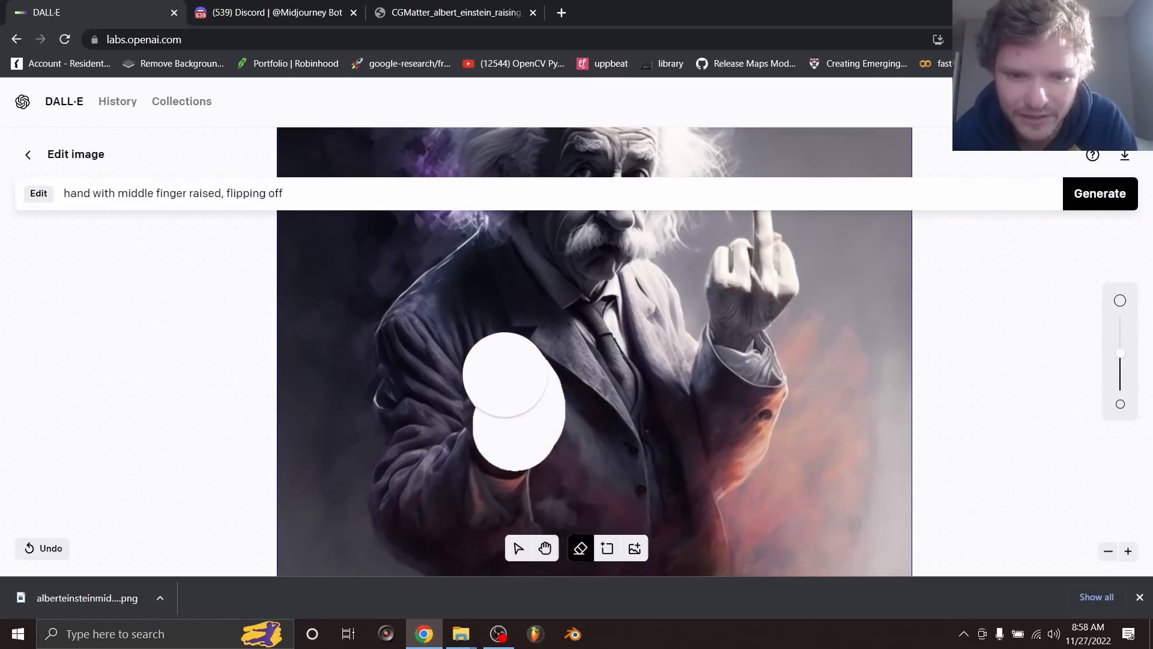
click(1100, 192)
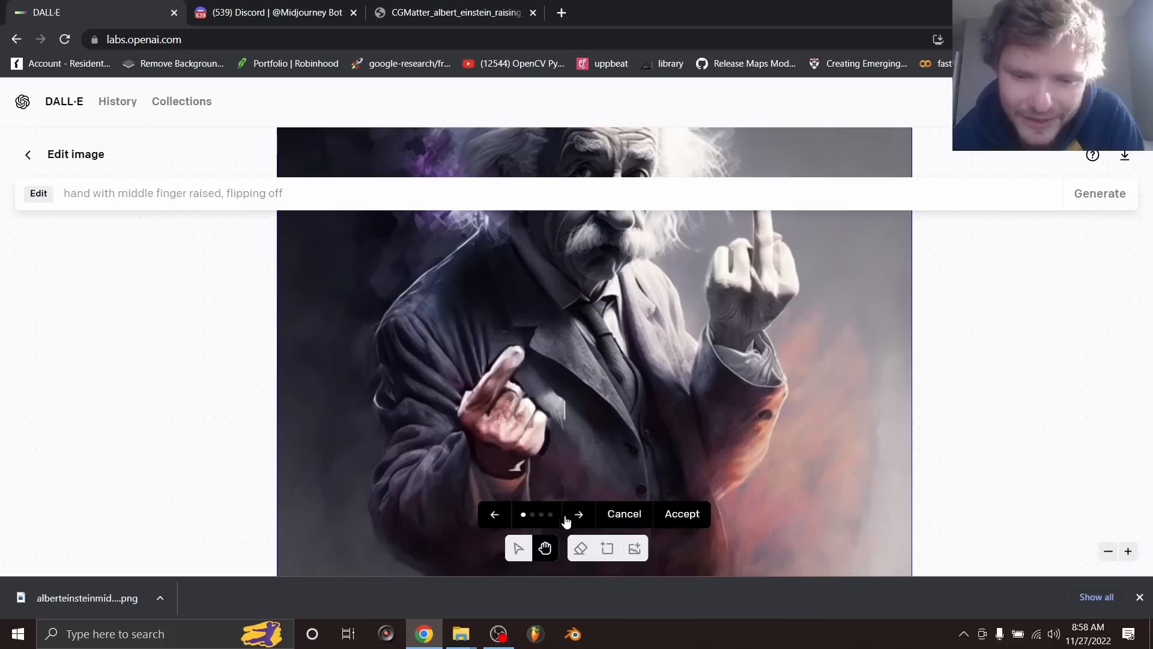
click(578, 513)
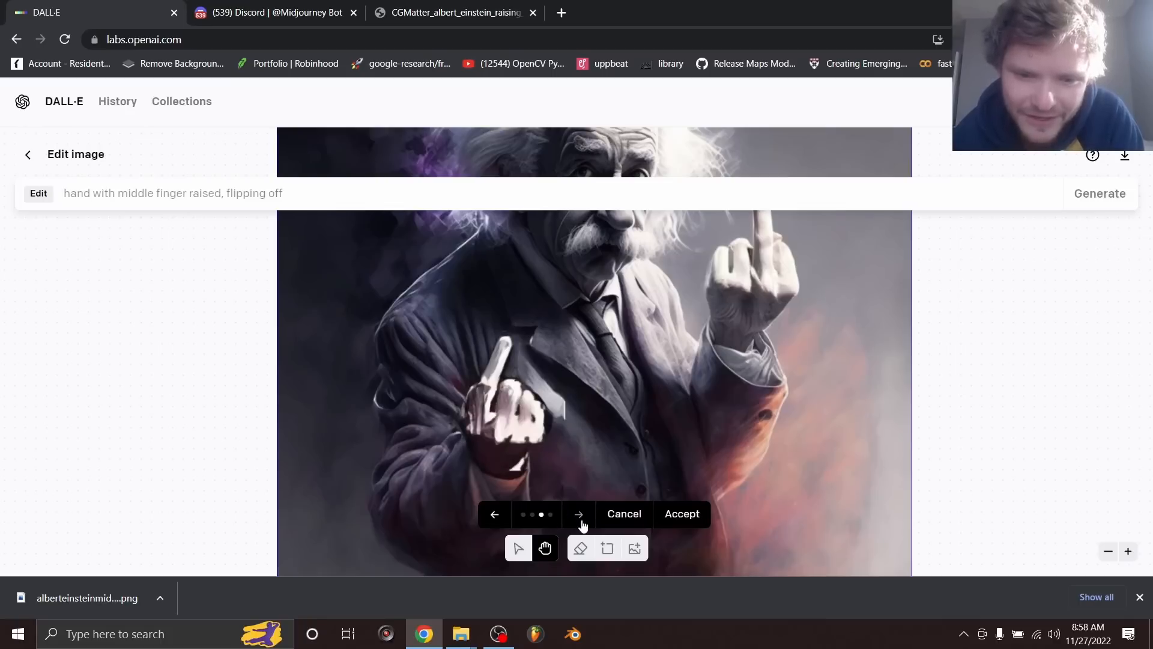
click(580, 513)
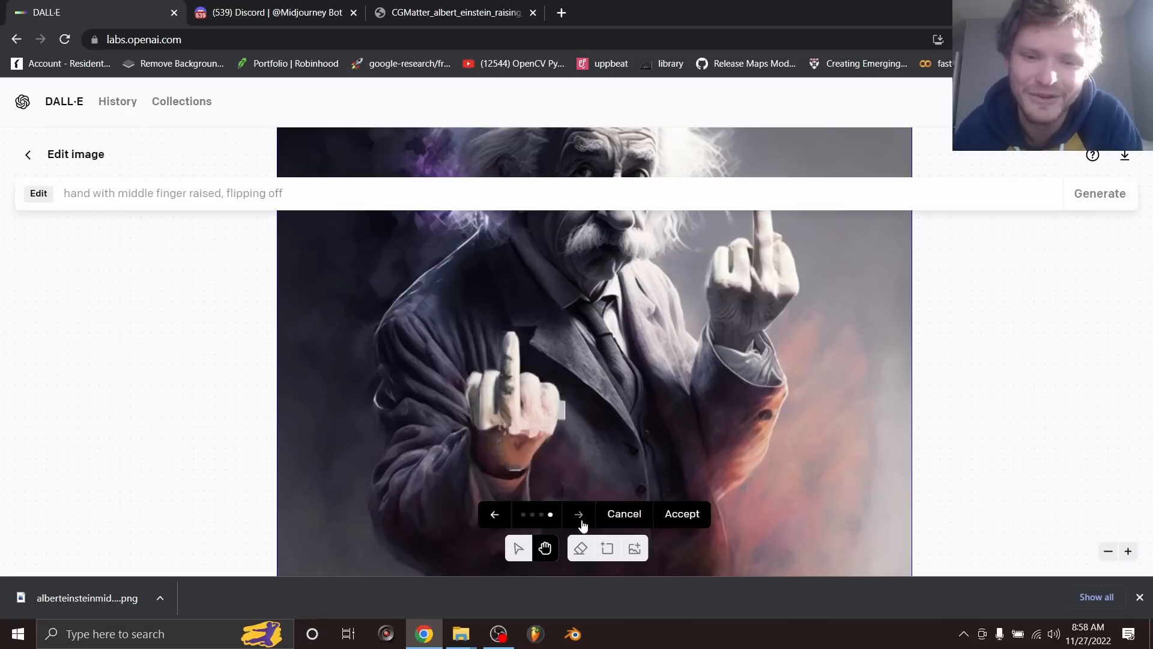
click(680, 513)
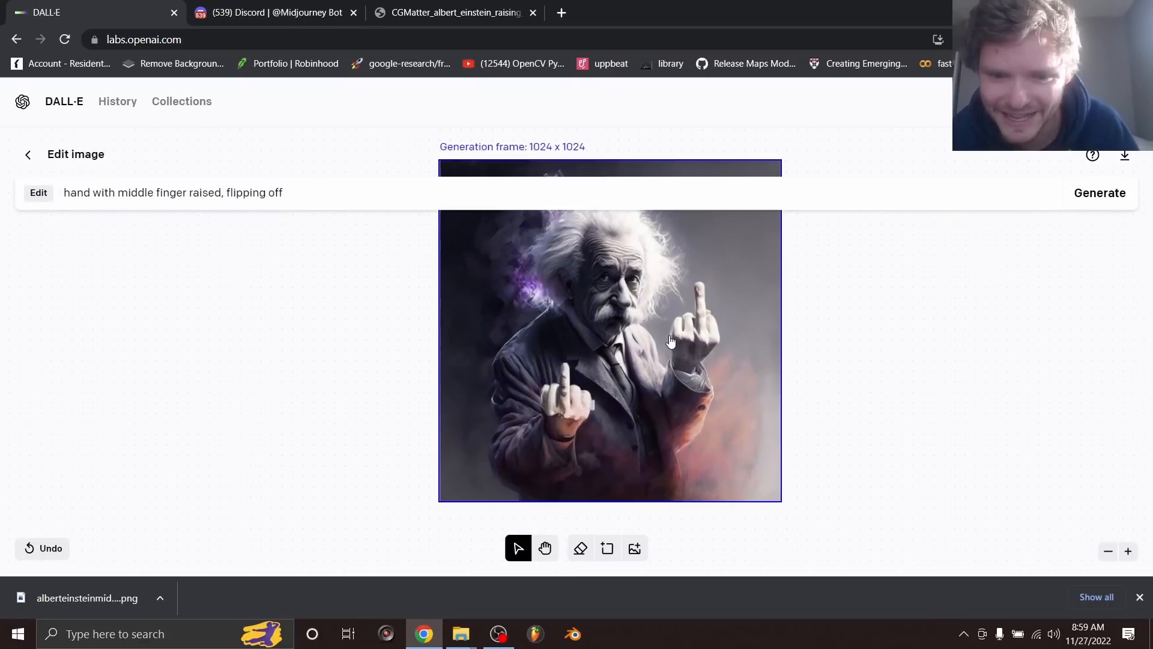
click(453, 12)
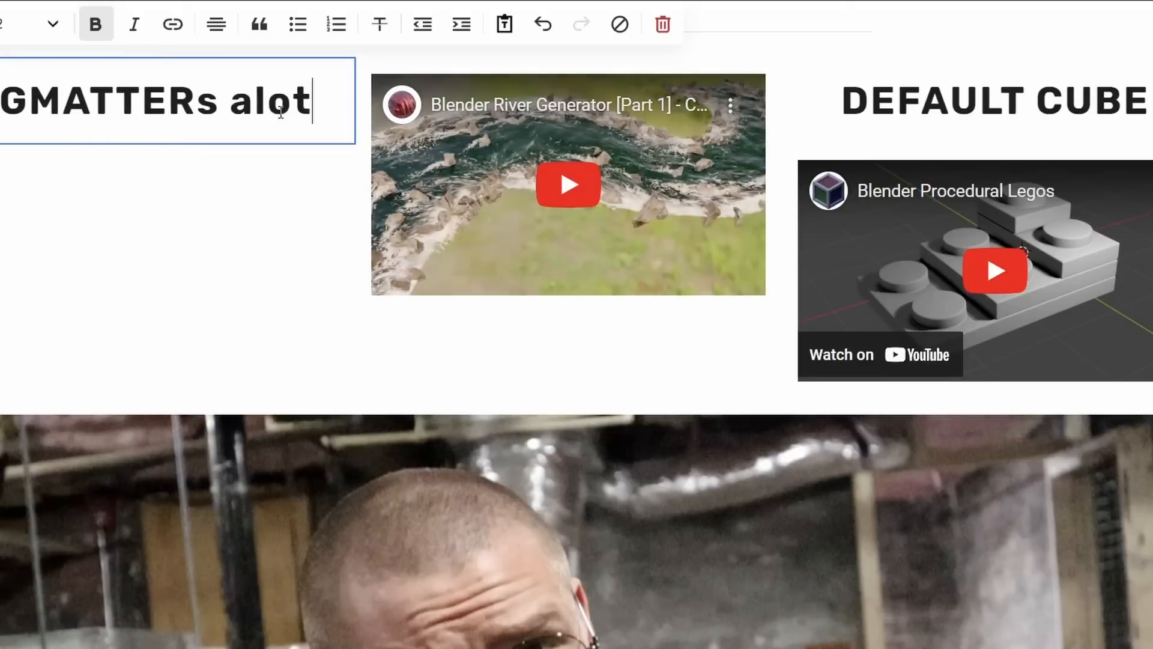
Insert an Integrations > Twitter block showing CGMatter's recent tweets and review its settings.
scroll(down, 3)
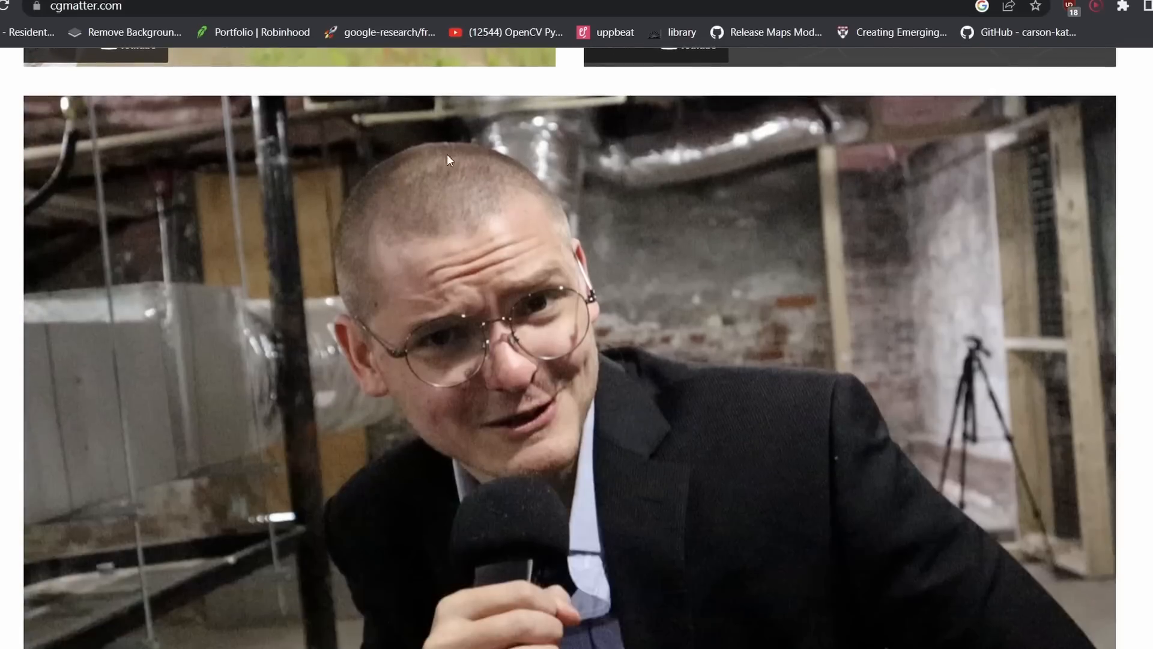
scroll(up, 3)
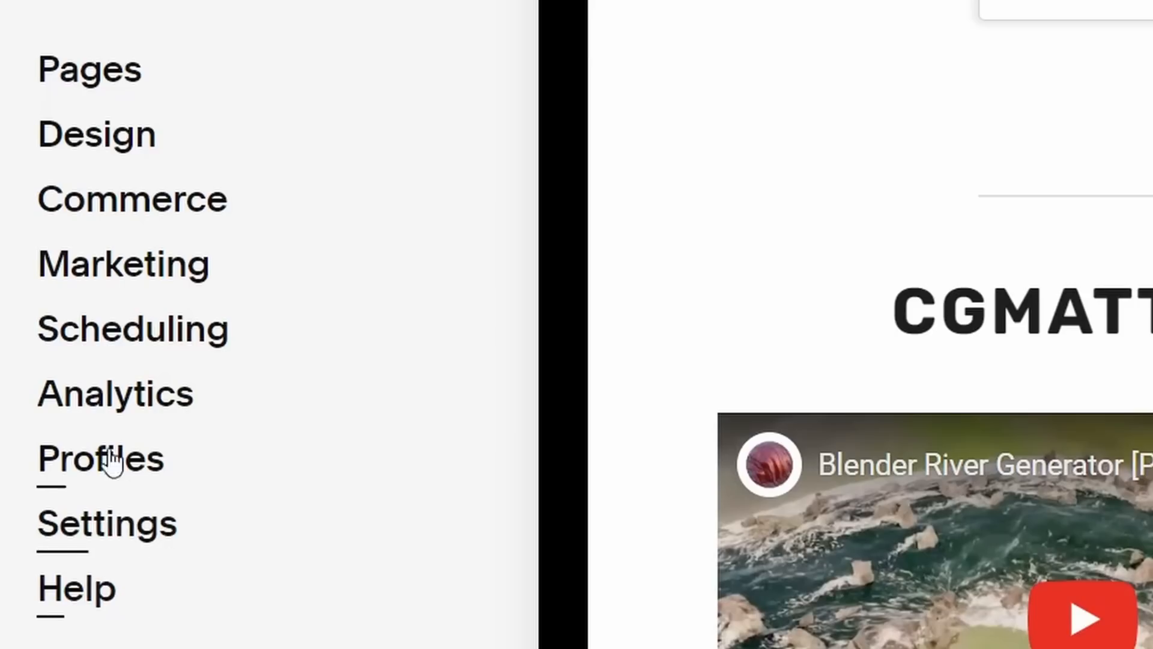
click(116, 393)
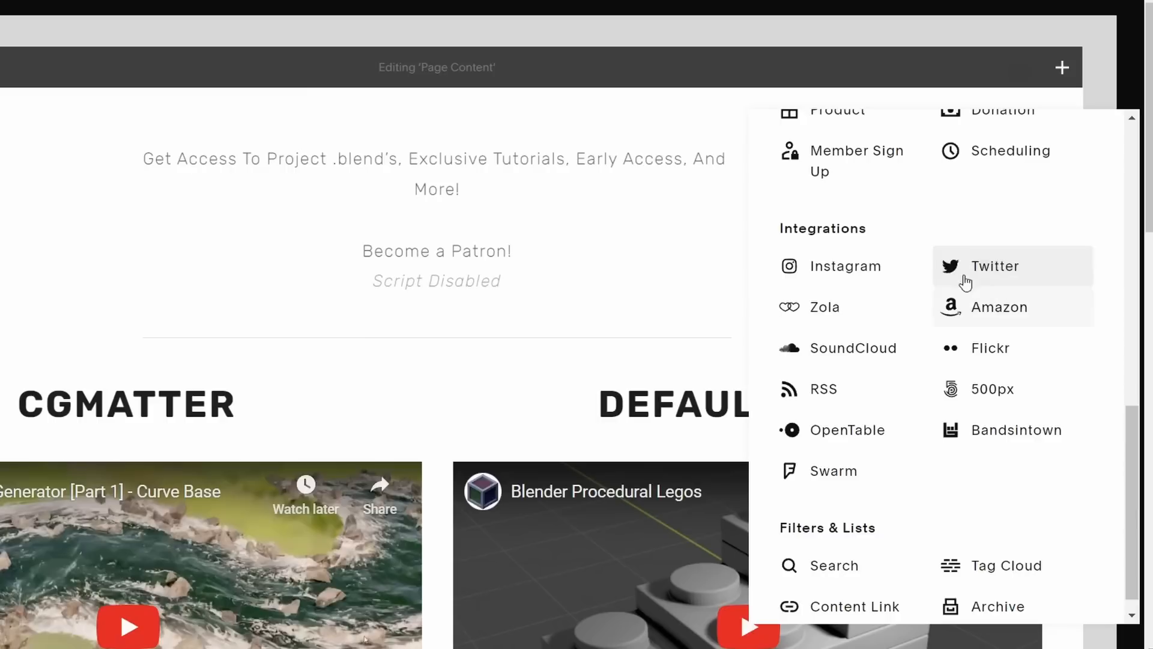
click(995, 265)
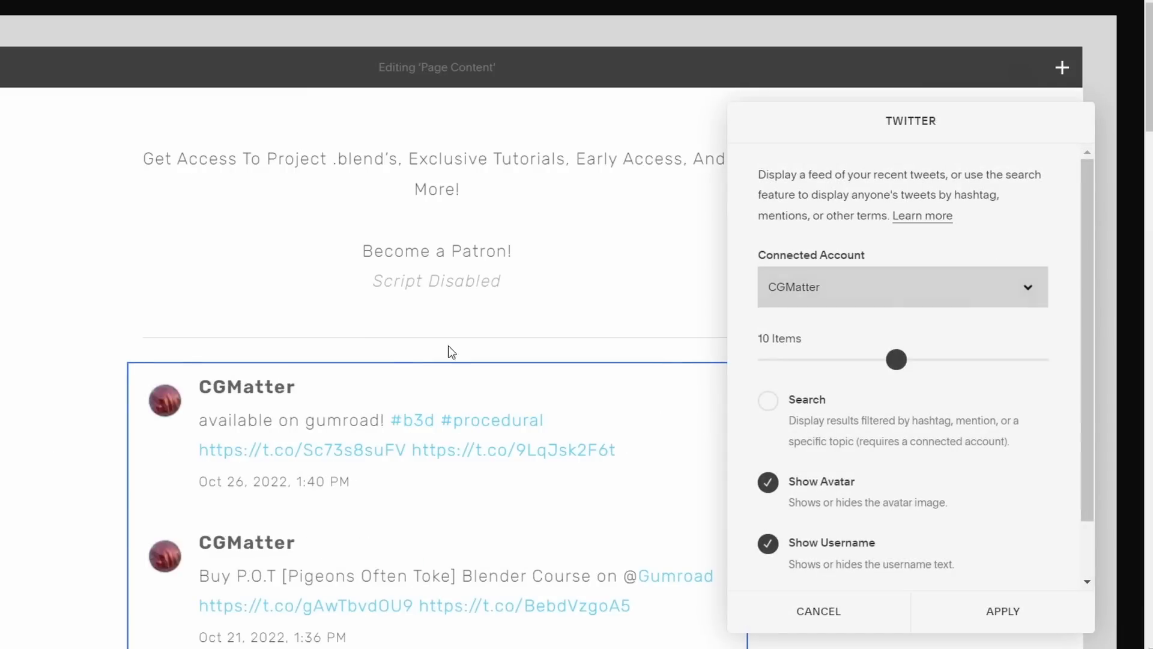
scroll(down, 3)
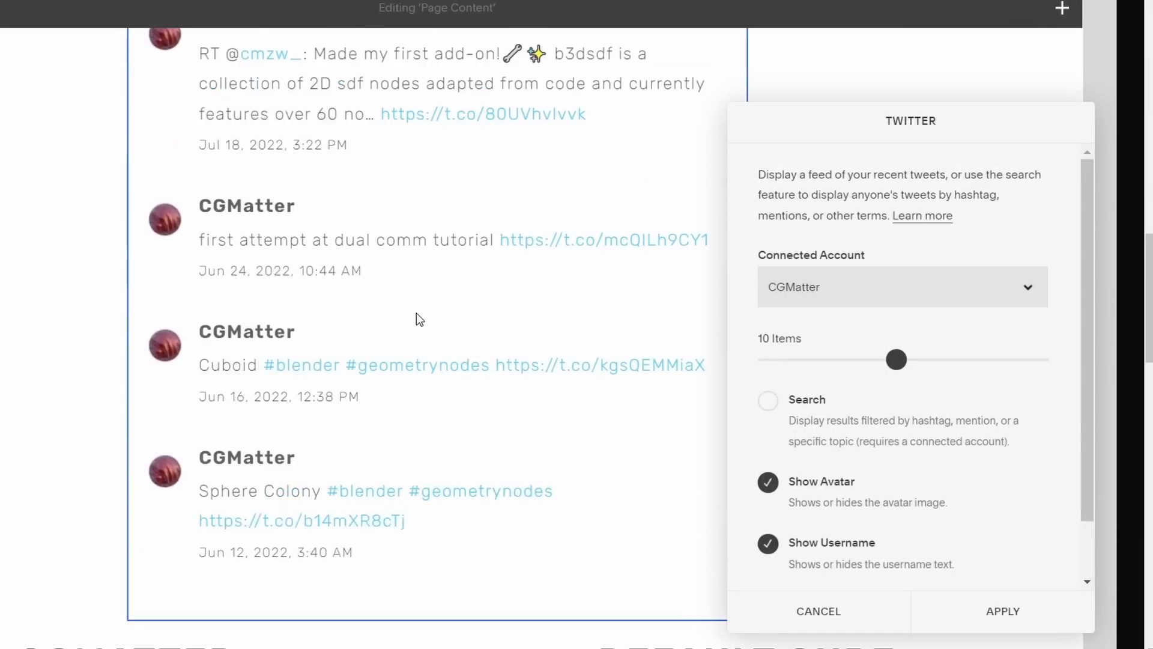